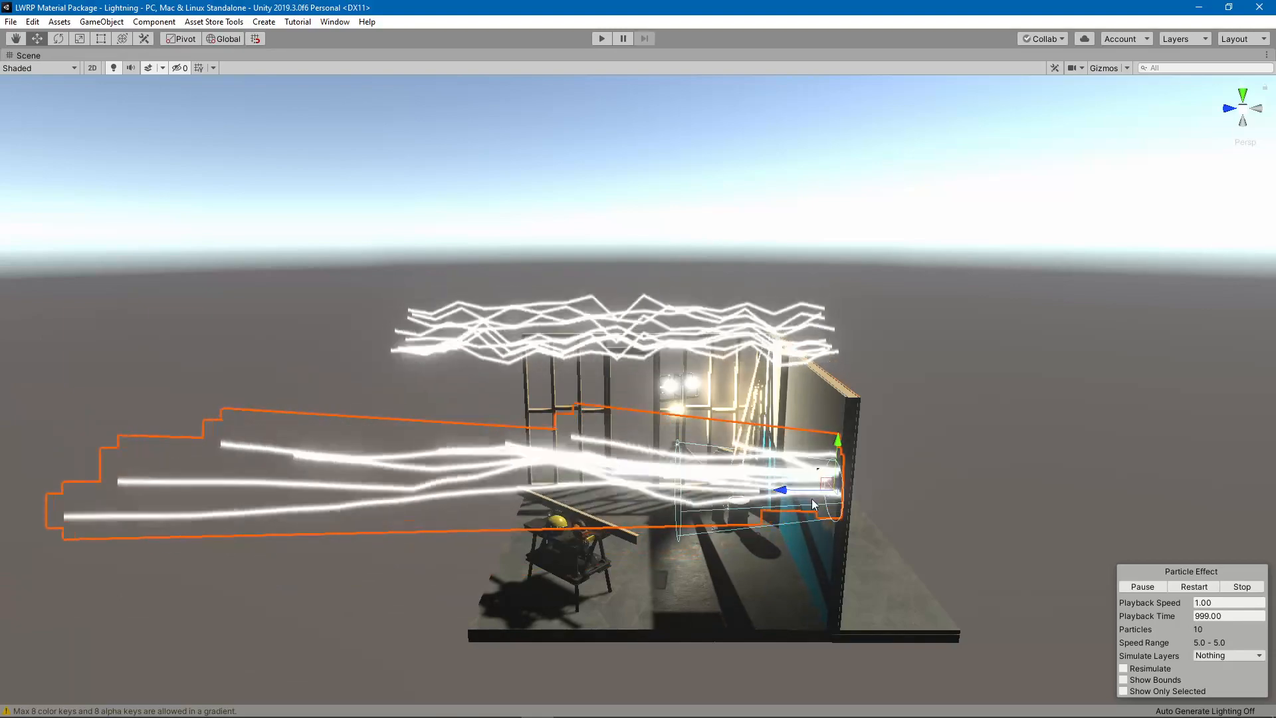
- Select the Split node and bring the Per Trail Seed group into view
click(1194, 586)
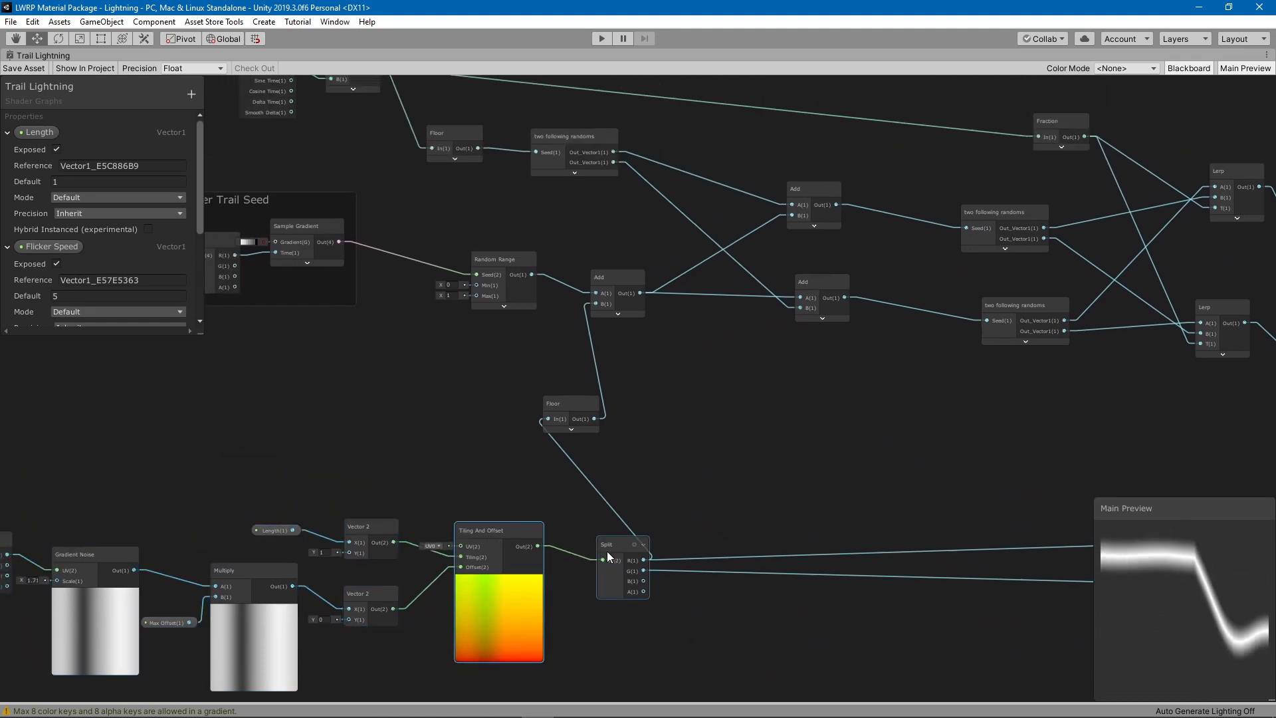
click(618, 544)
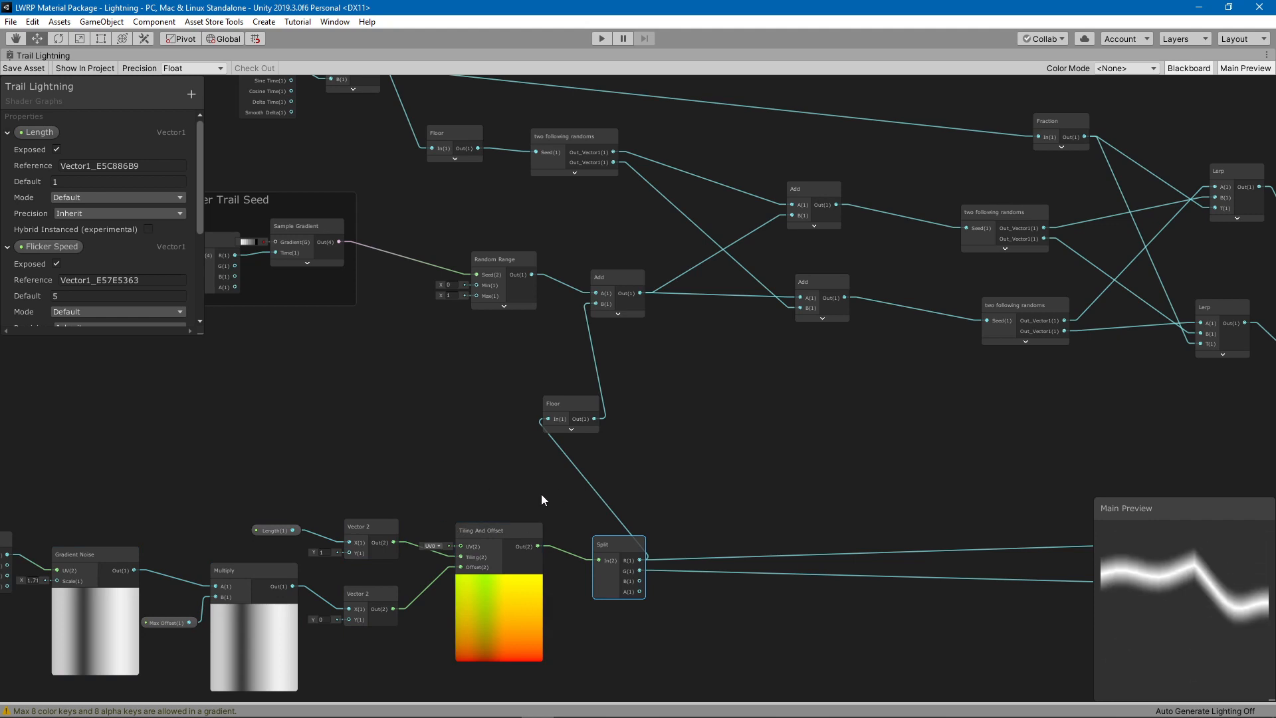
drag(542, 500, 694, 579)
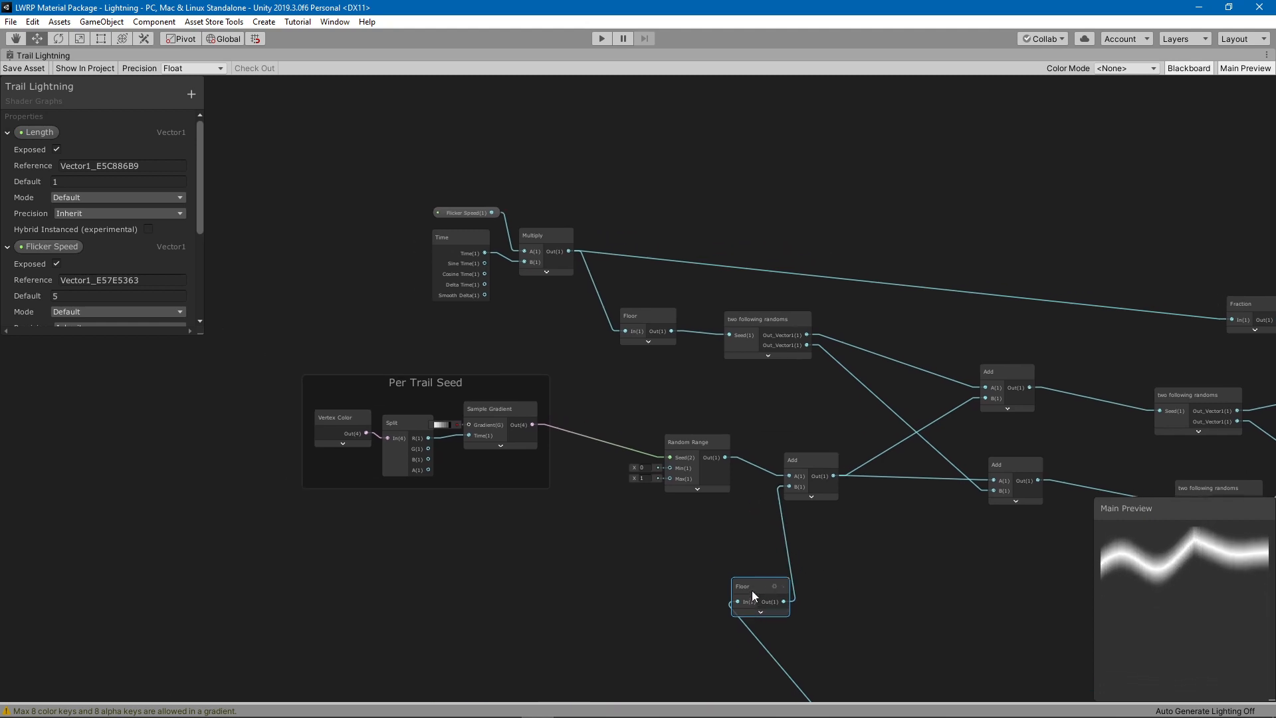
mouse_move(763, 557)
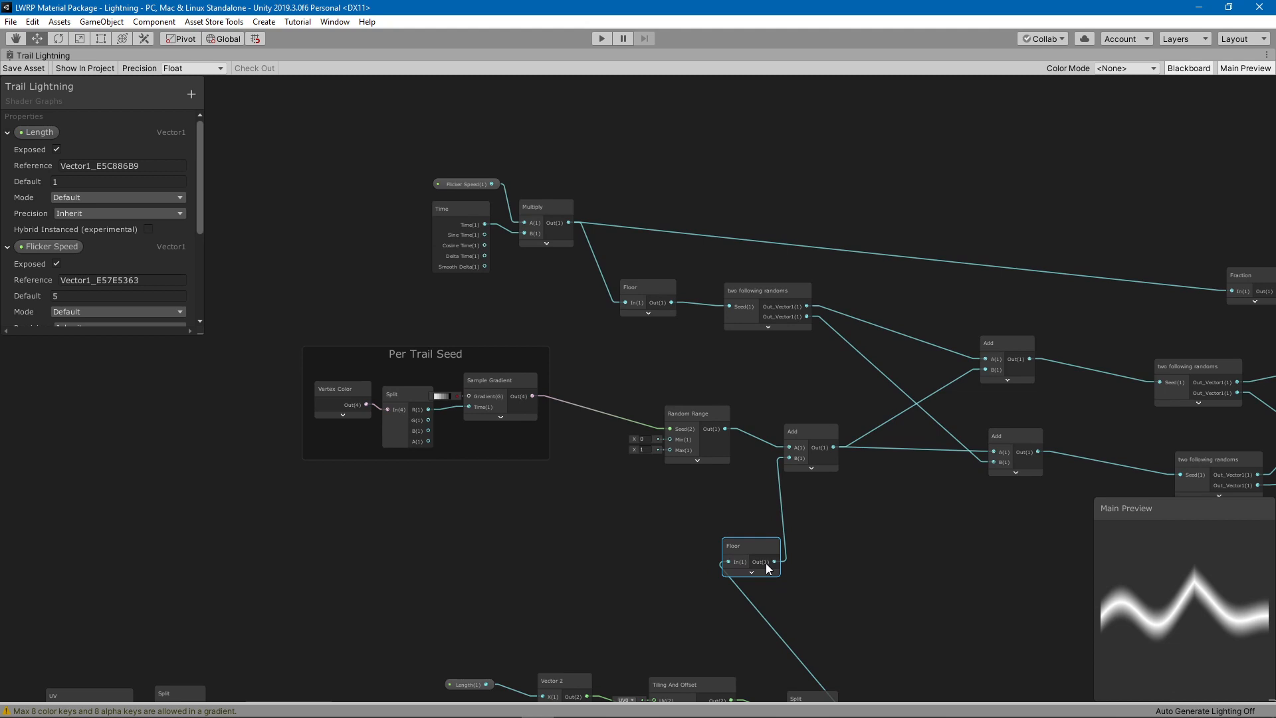
mouse_move(924, 571)
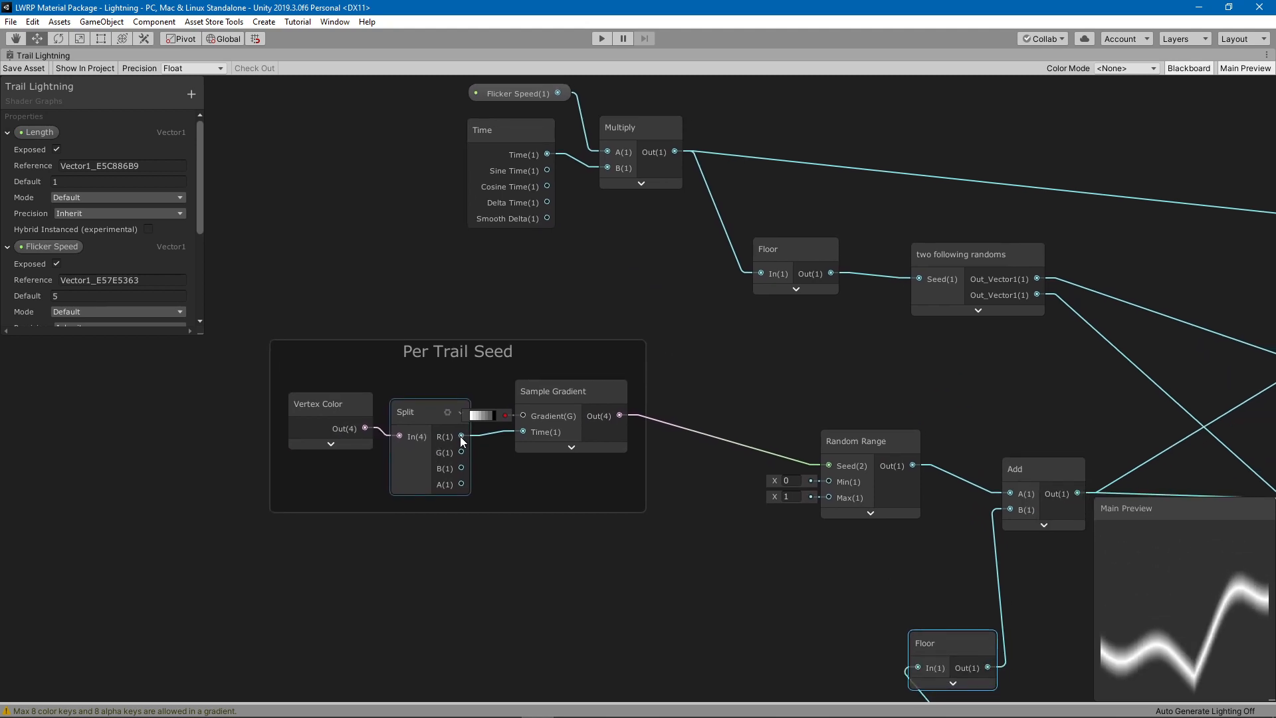
click(571, 391)
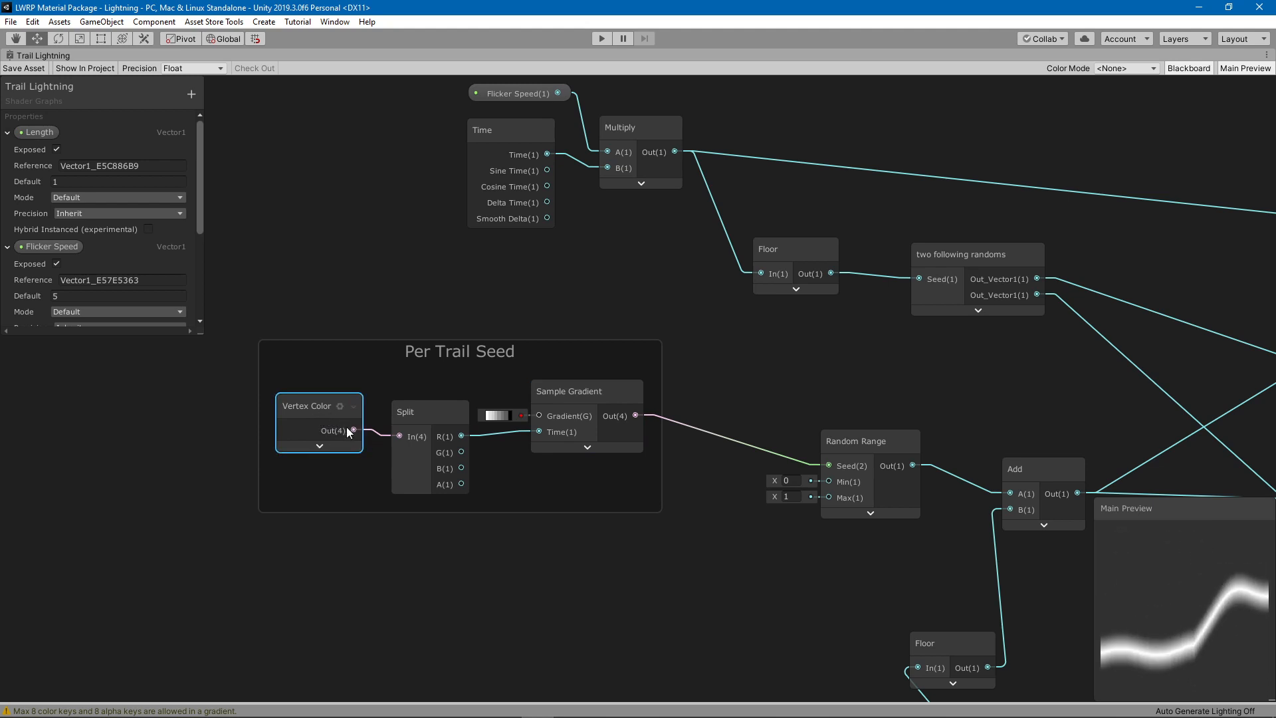
click(568, 391)
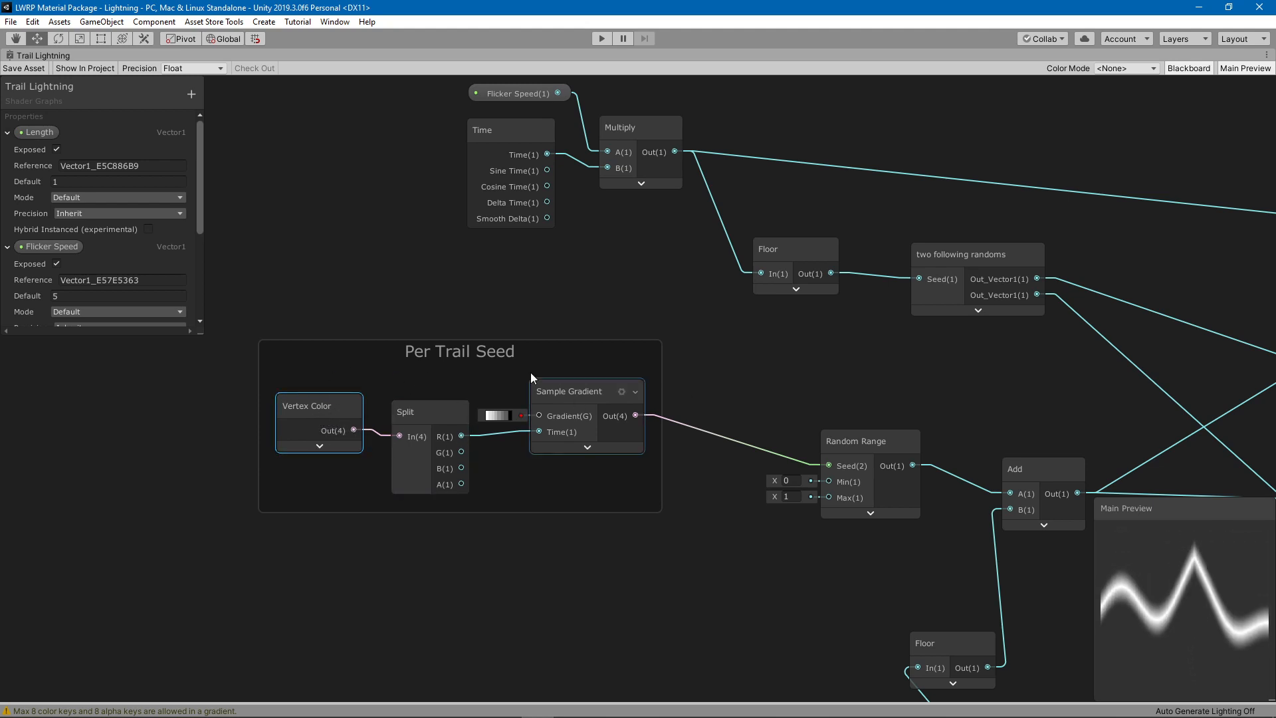
click(318, 406)
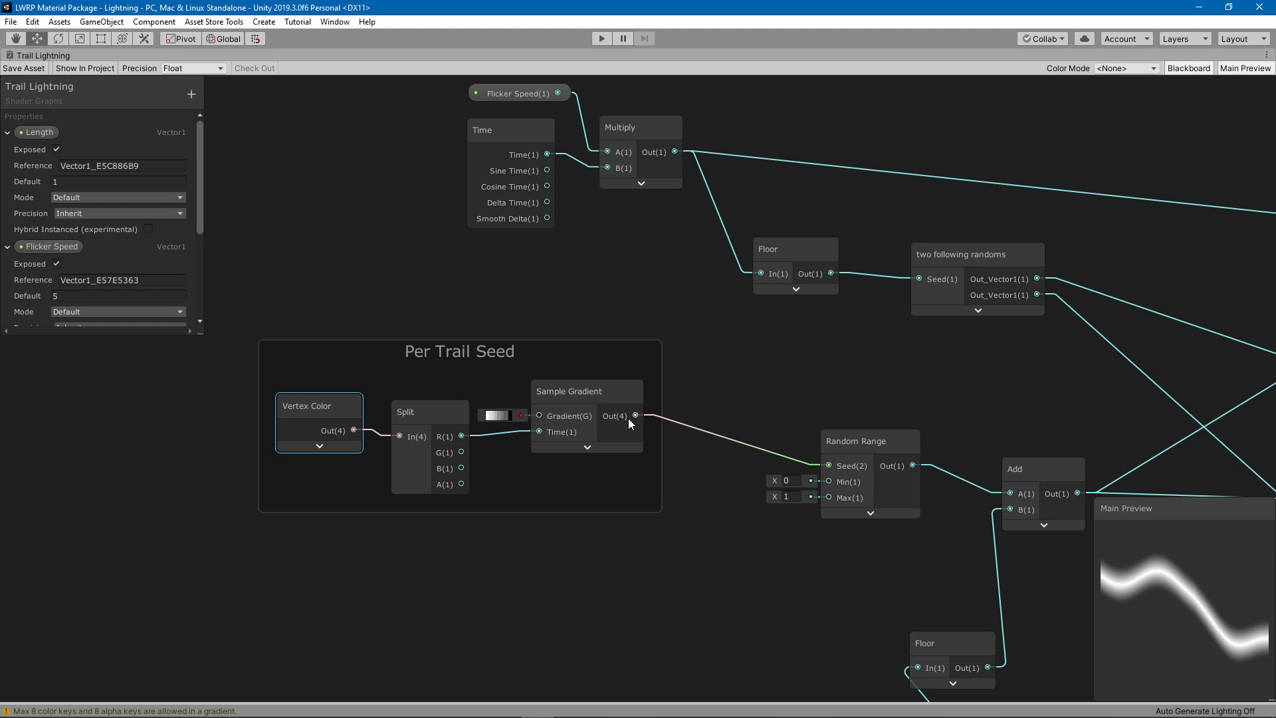
mouse_move(803, 406)
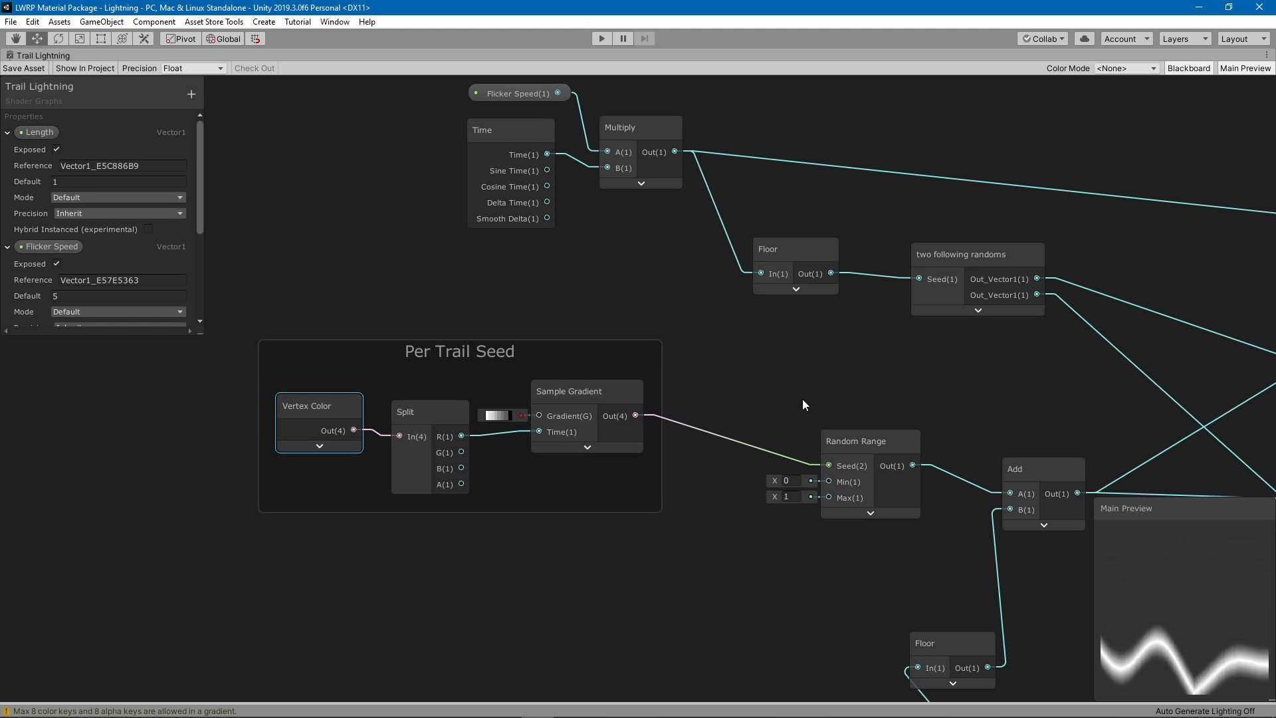
mouse_move(716, 392)
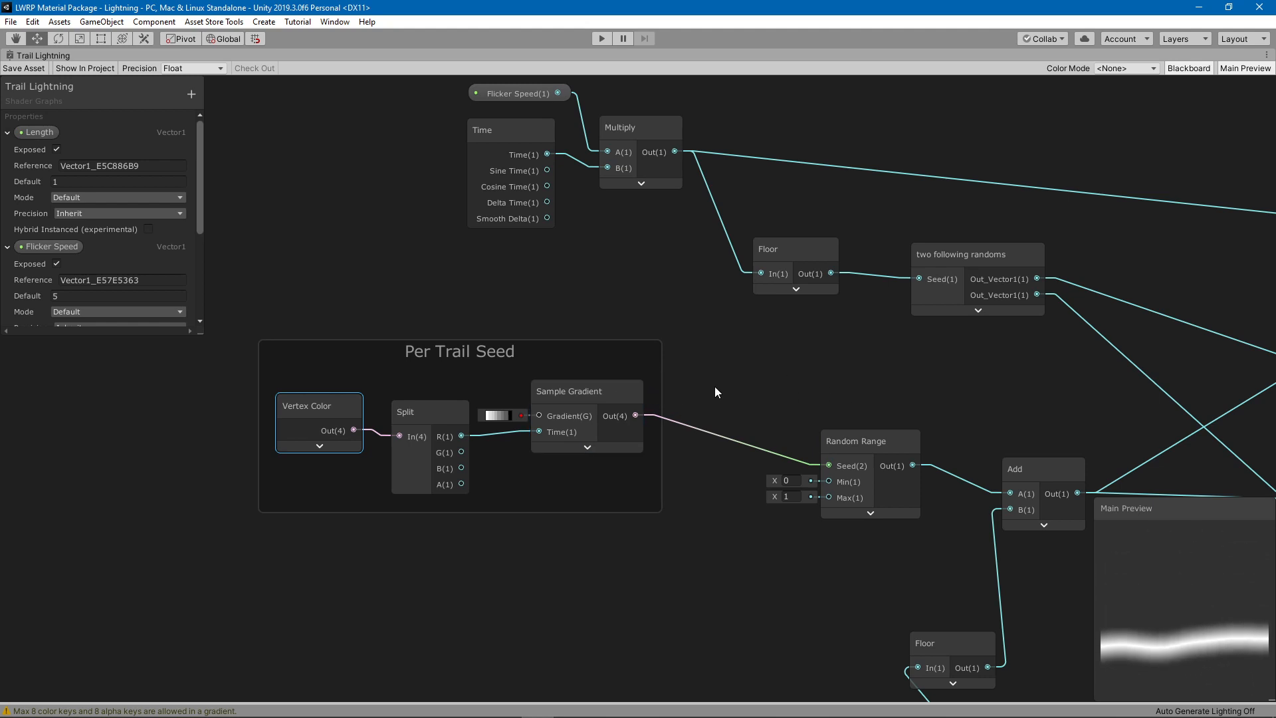
click(415, 411)
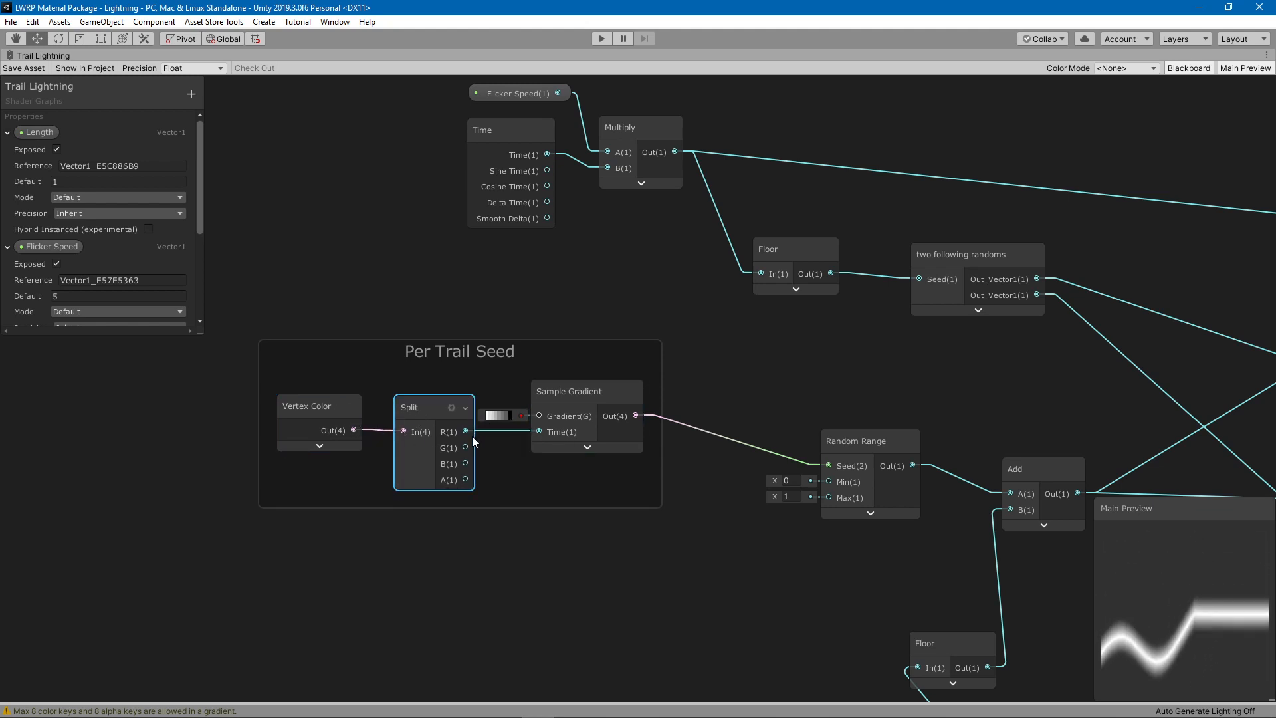
click(317, 406)
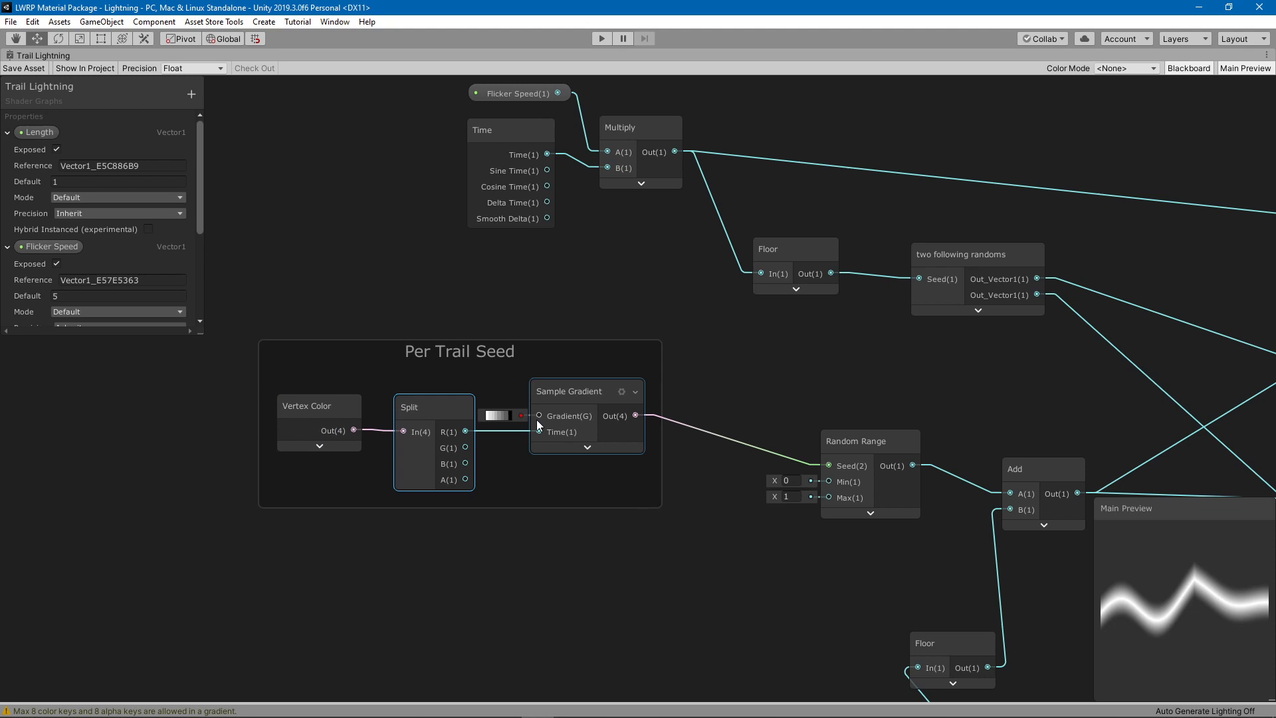
click(499, 414)
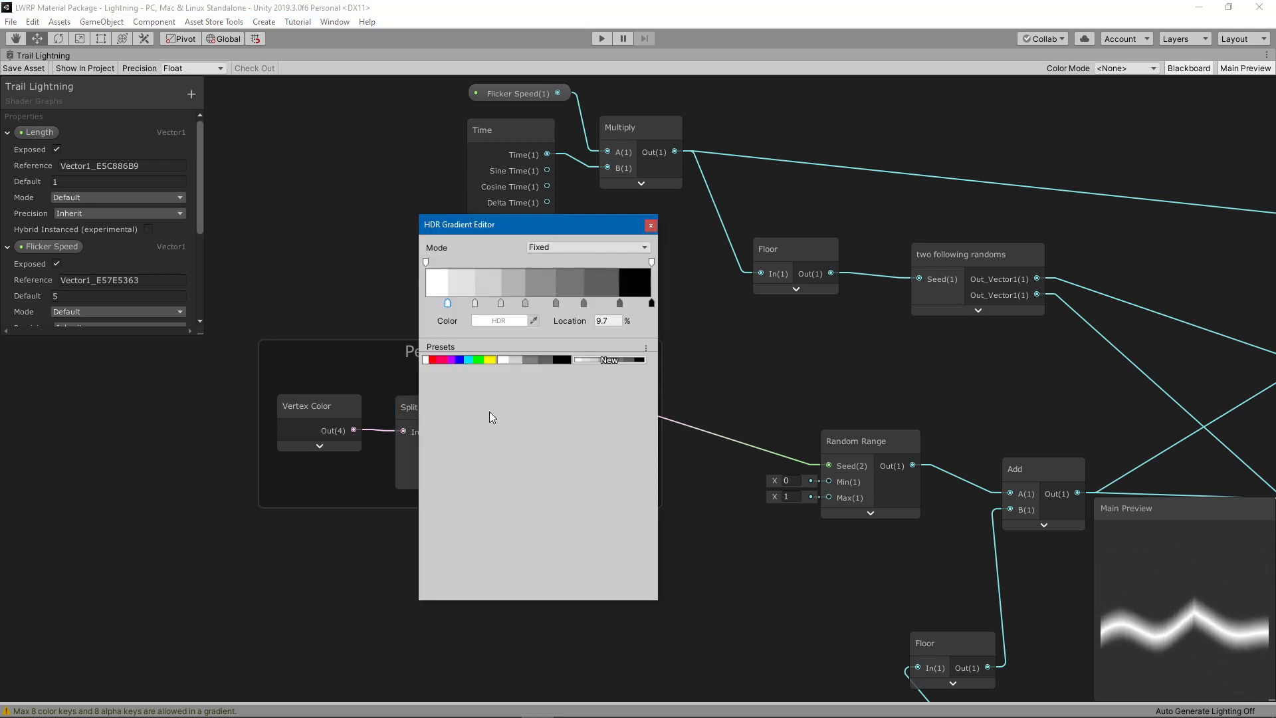
click(586, 247)
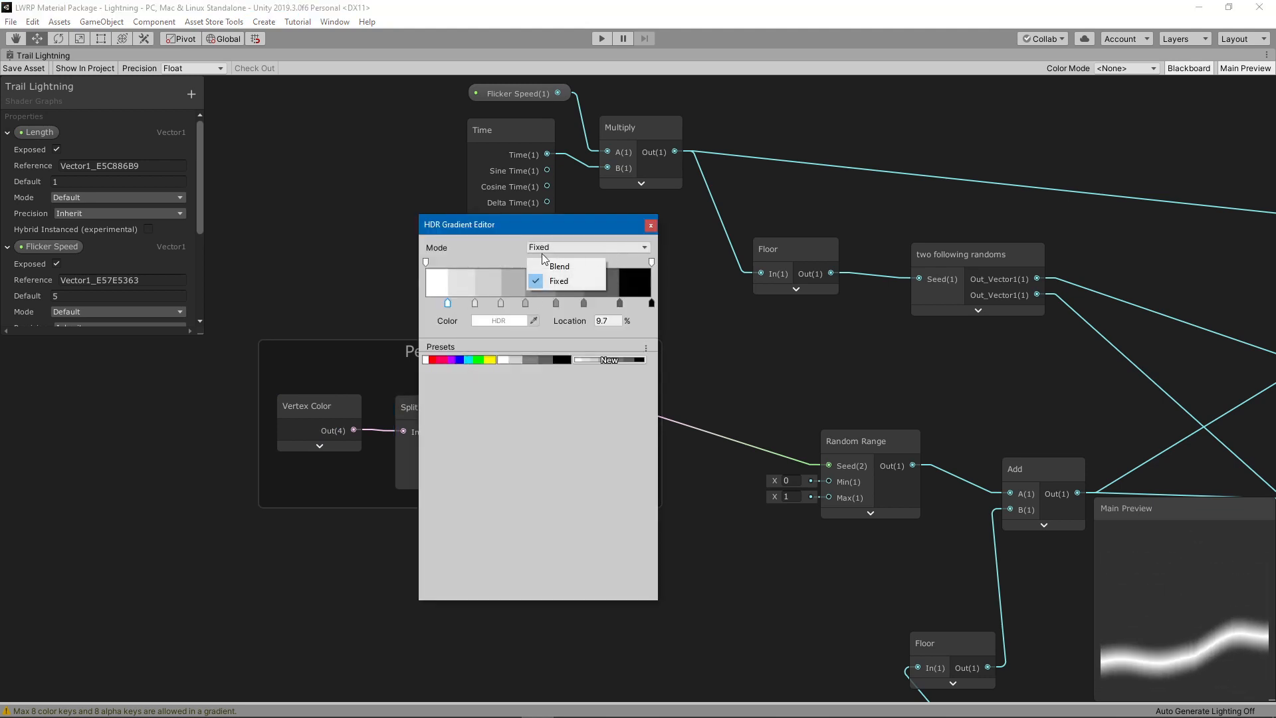
click(560, 266)
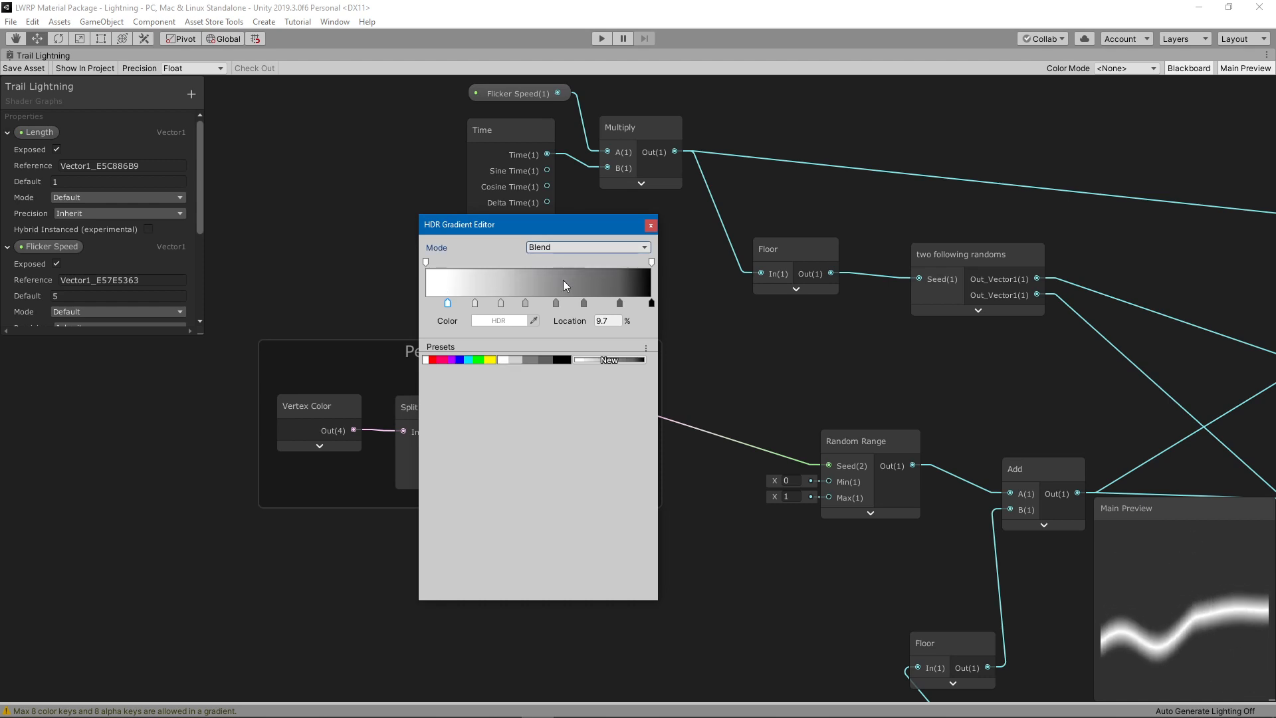
click(586, 247)
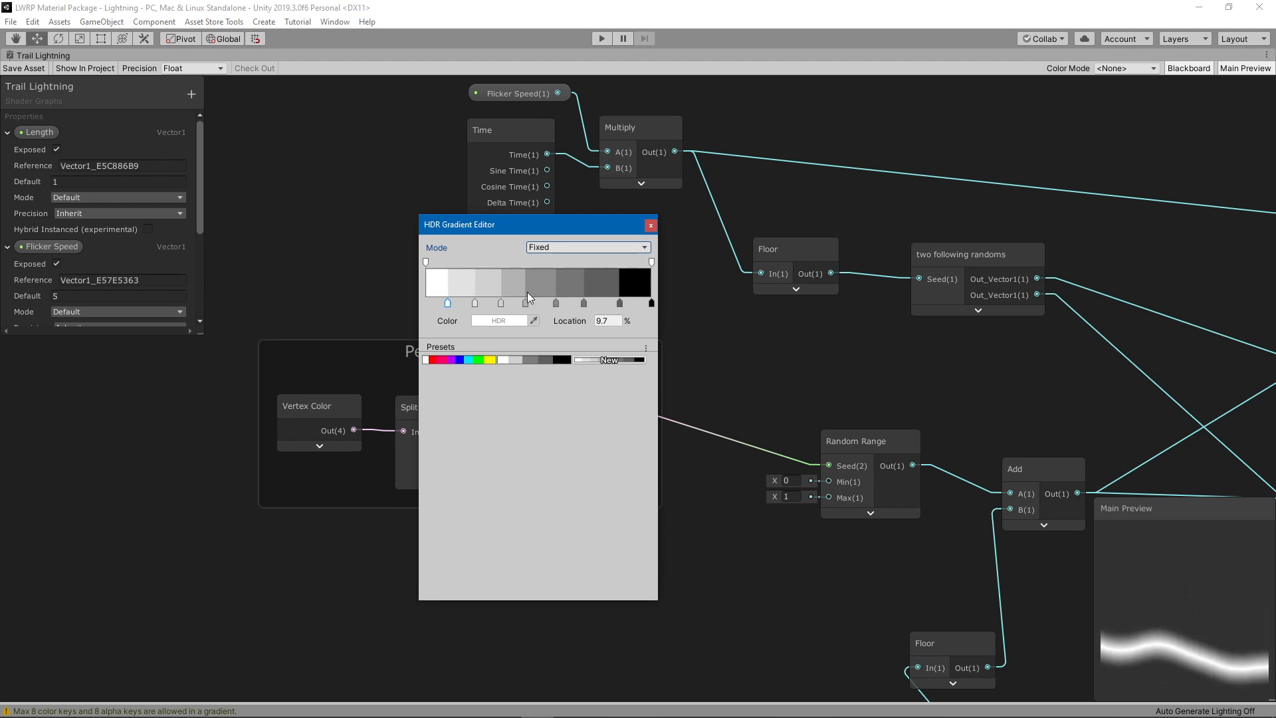
click(650, 225)
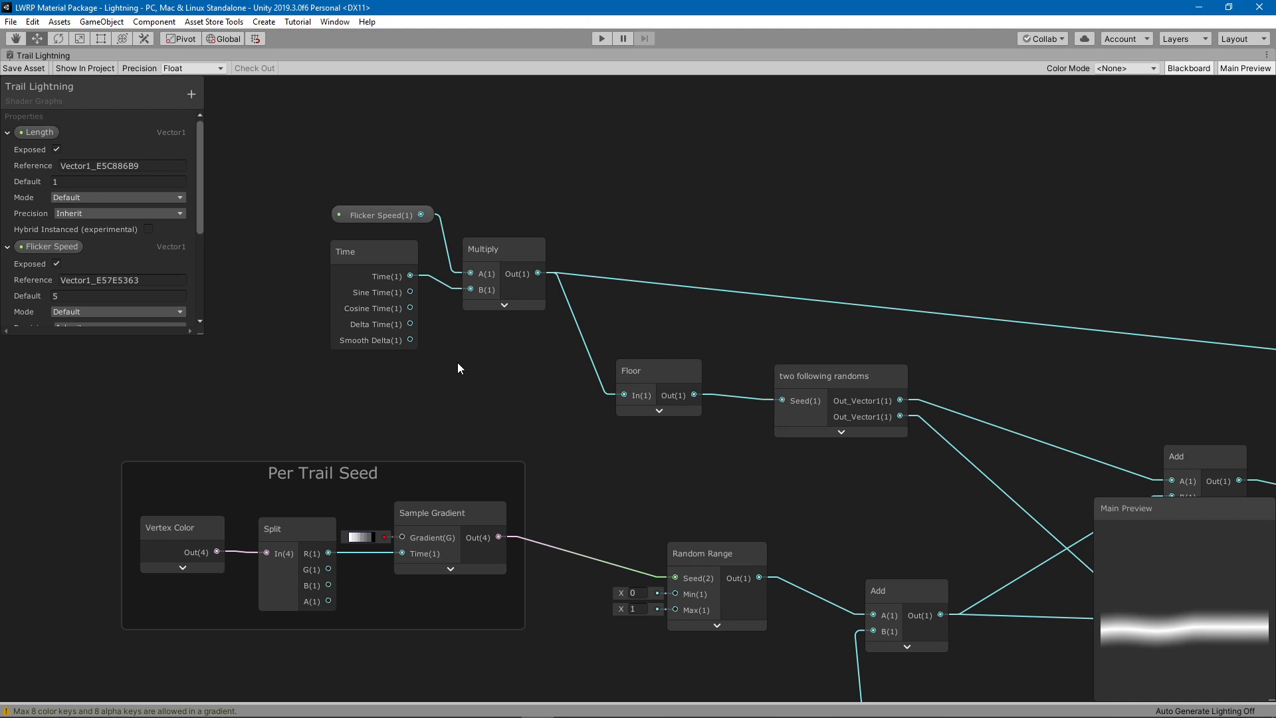
click(373, 255)
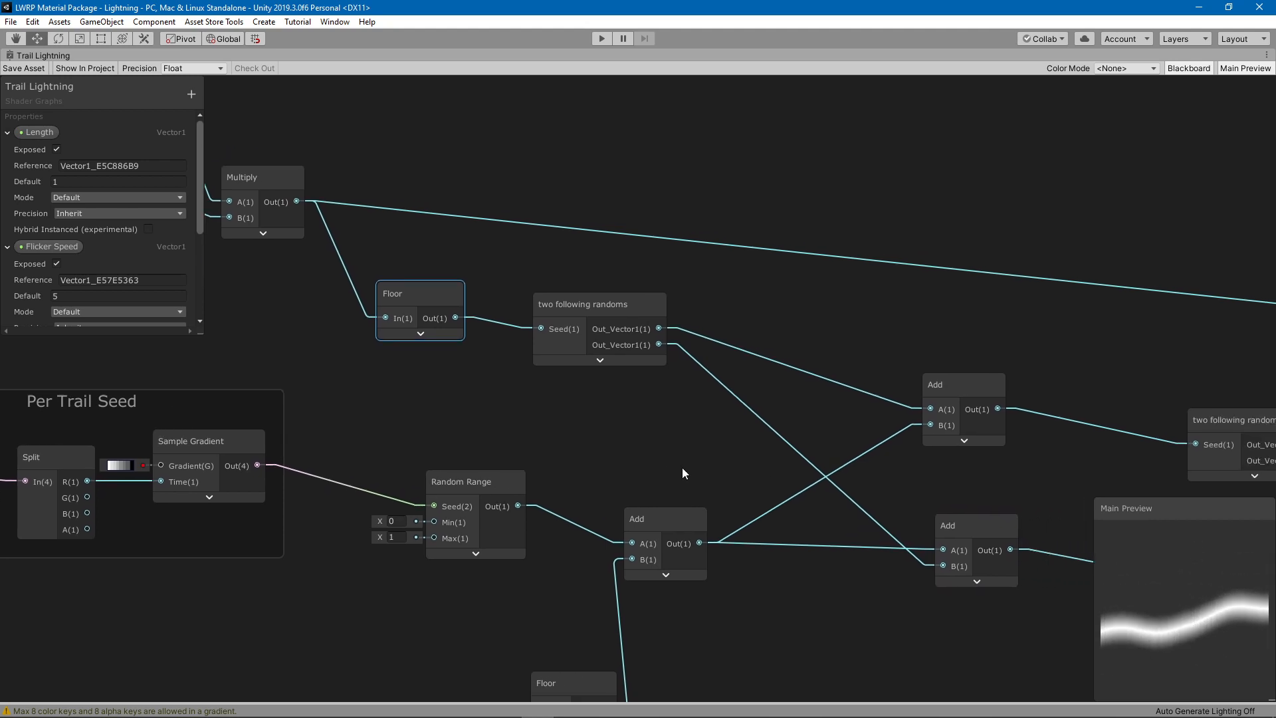
click(598, 303)
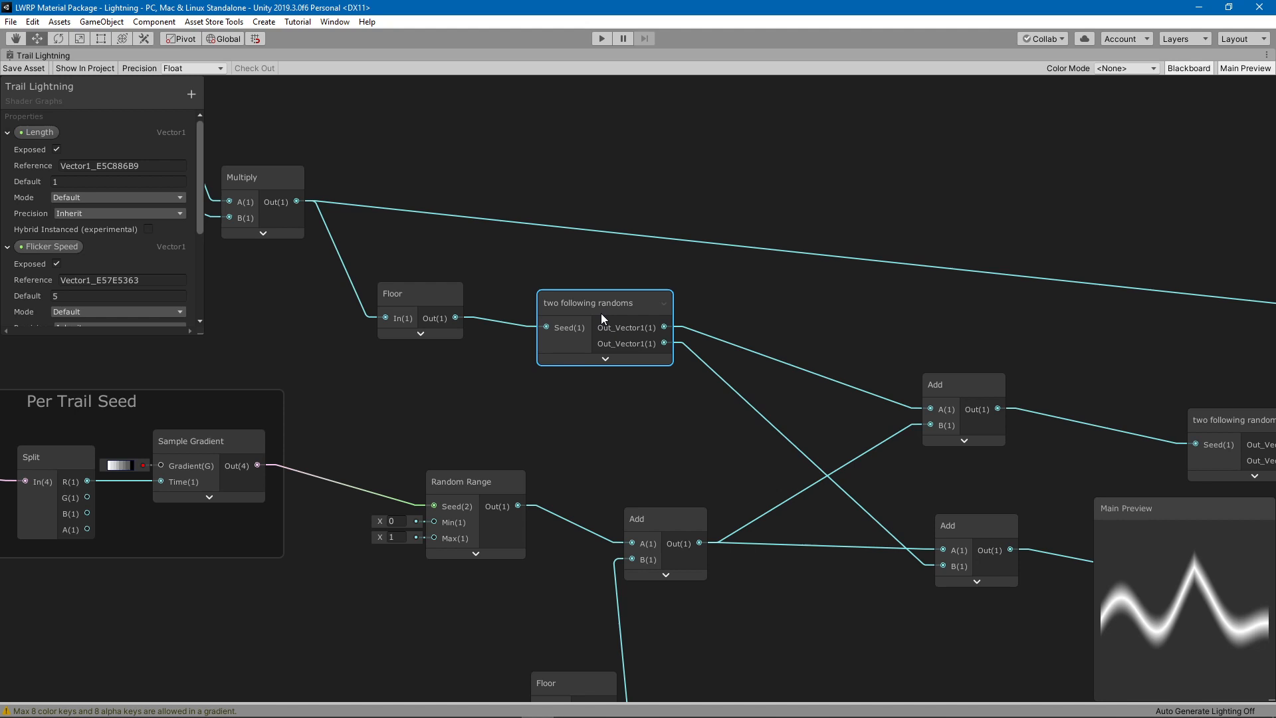
- Enter the 'two following randoms' subgraph and expand it to inspect its Seed and Random Range nodes
double_click(604, 303)
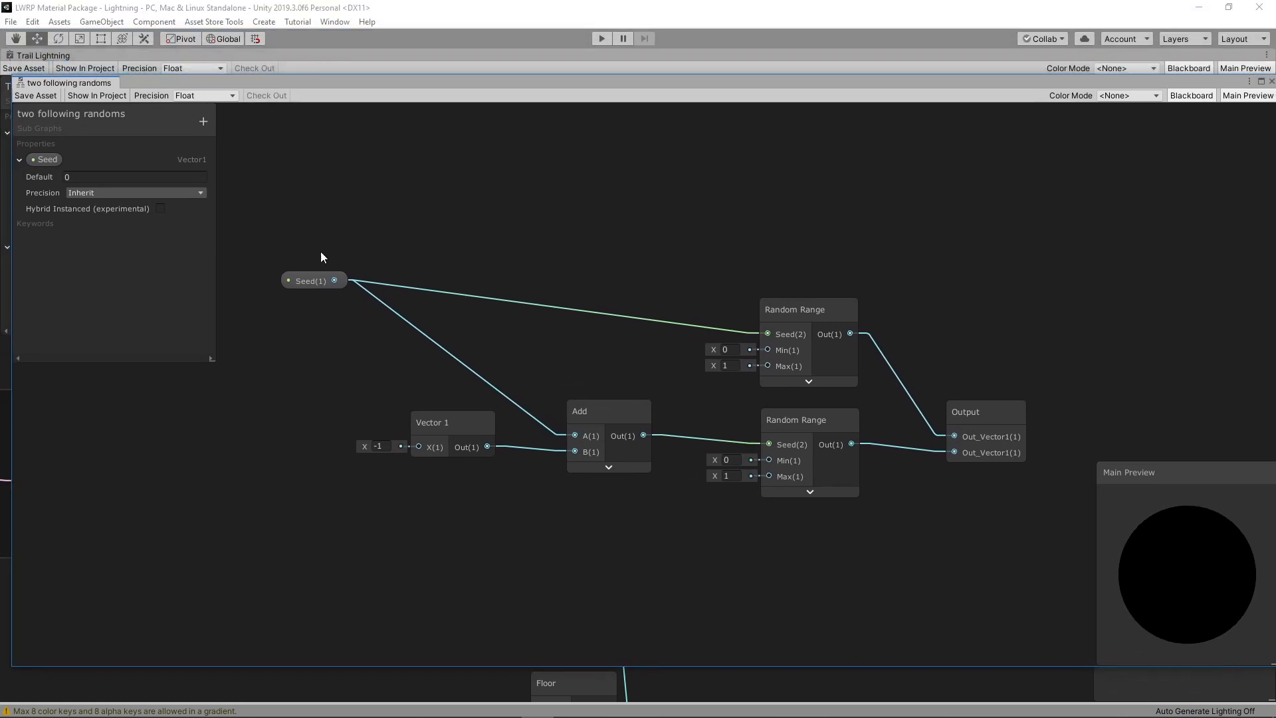
click(311, 281)
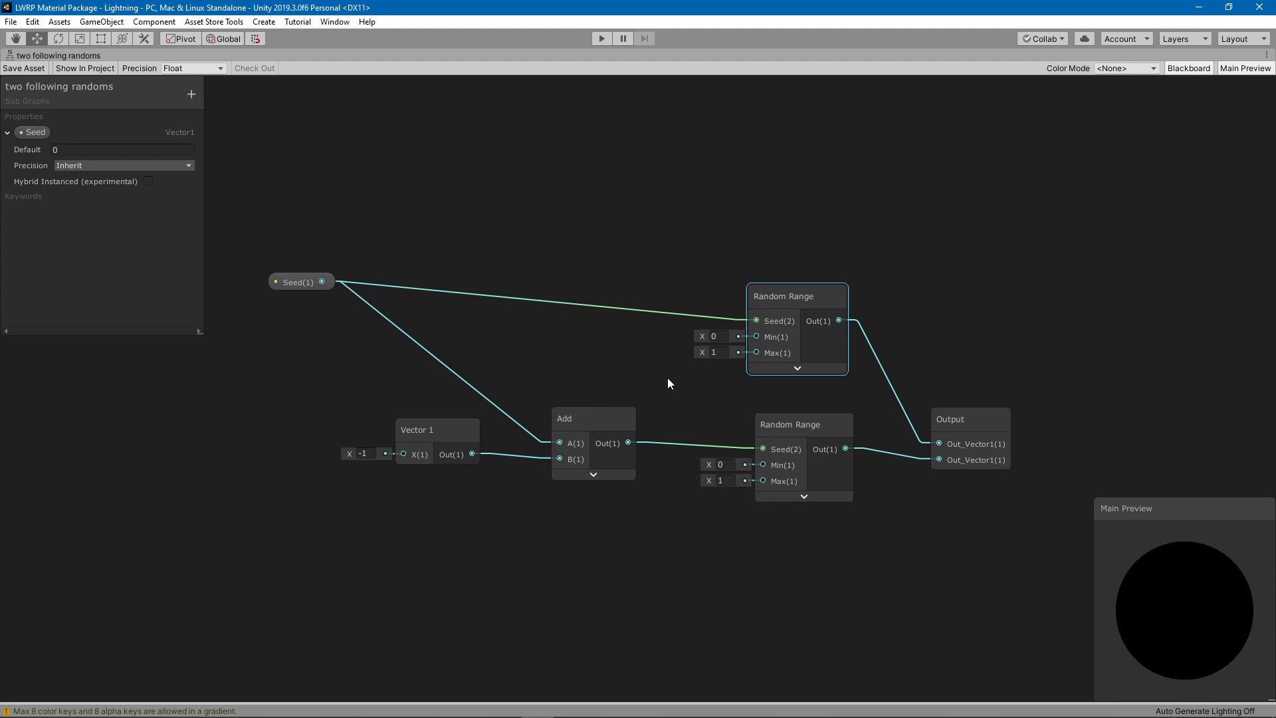
click(436, 430)
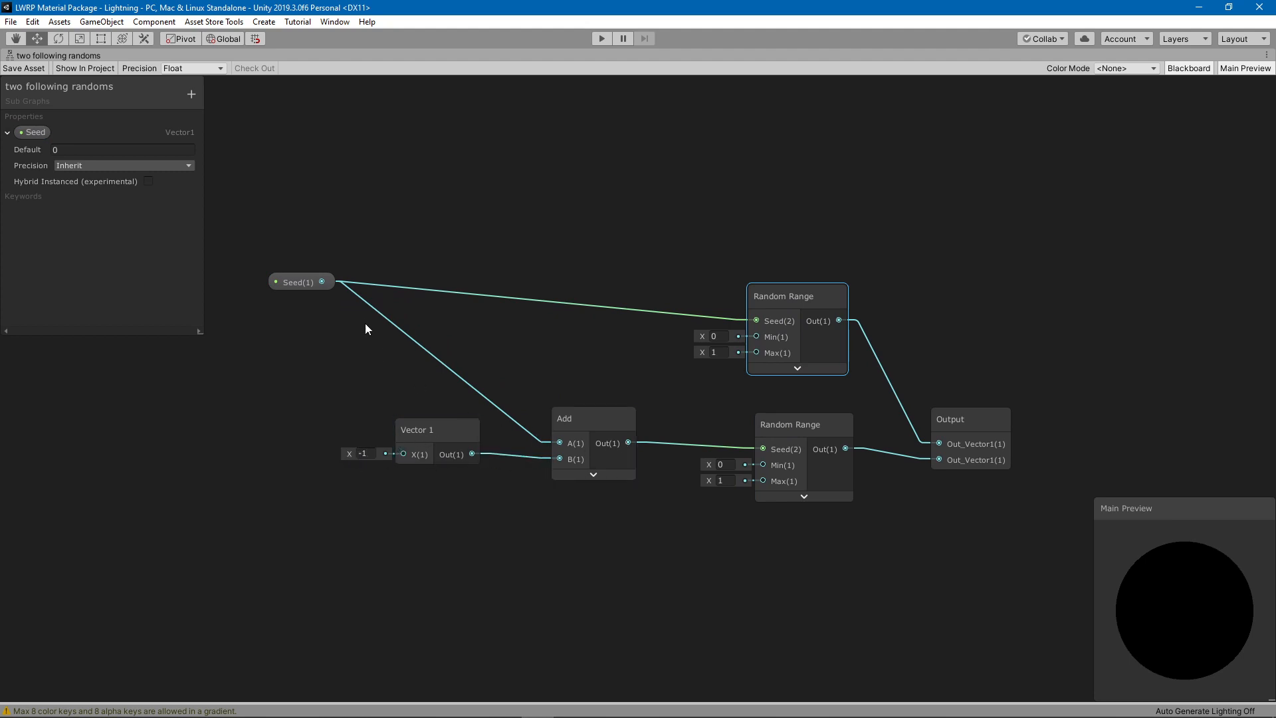
mouse_move(753, 686)
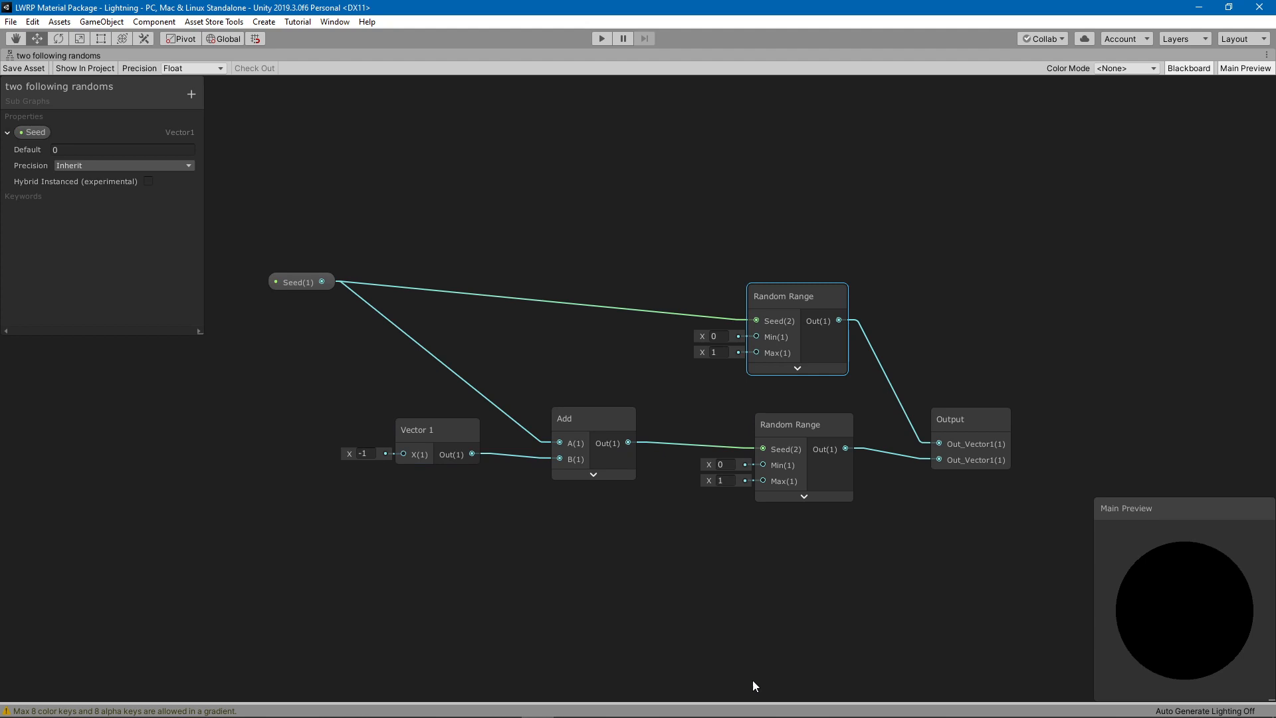
mouse_move(633, 555)
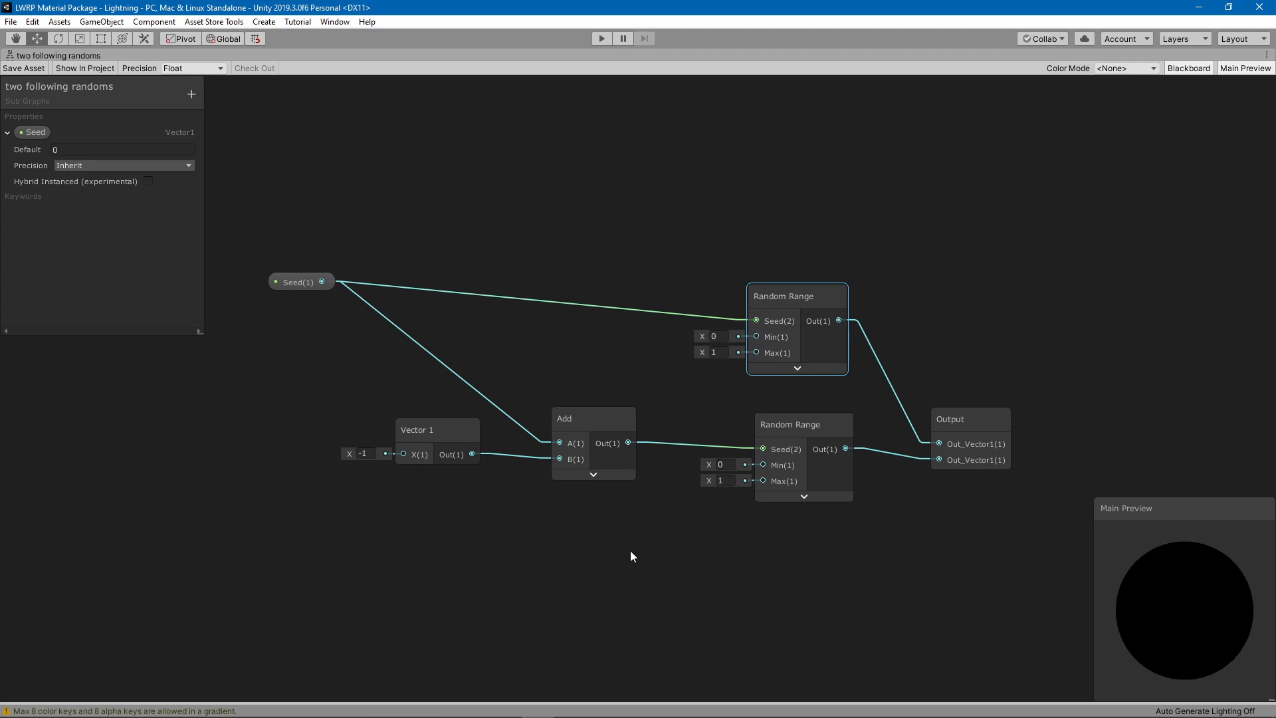
mouse_move(733, 610)
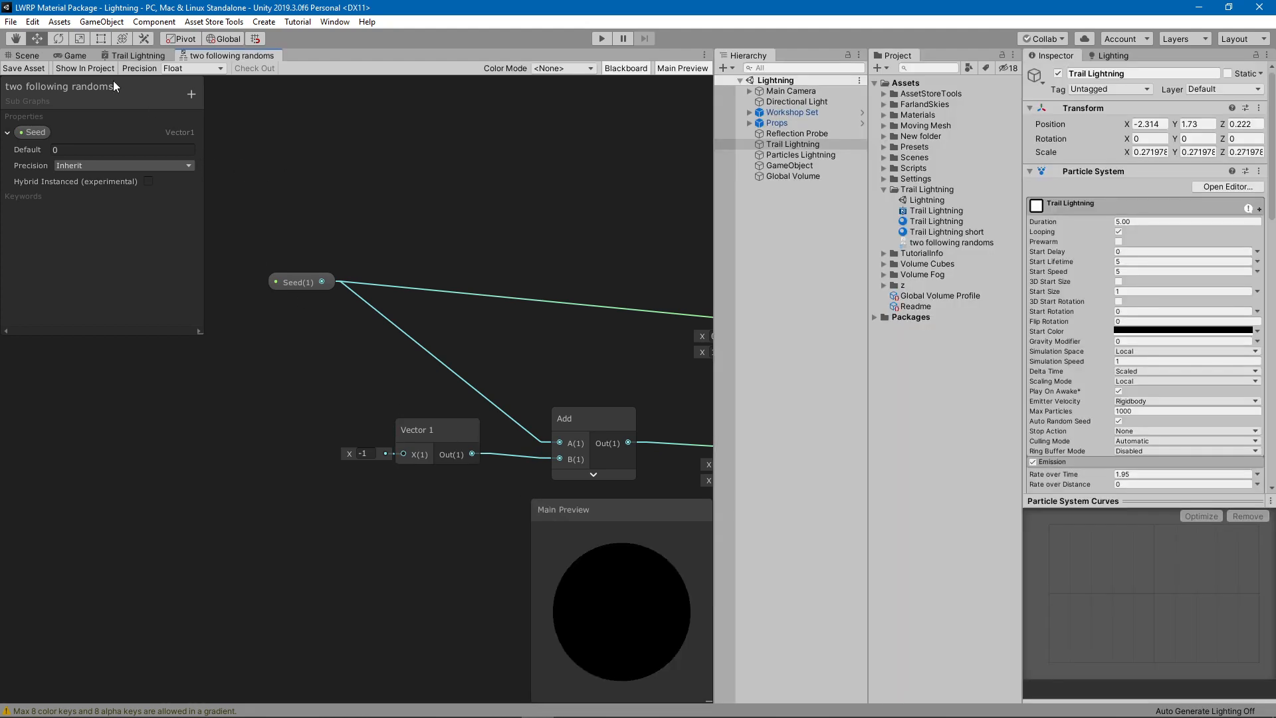
mouse_move(490, 210)
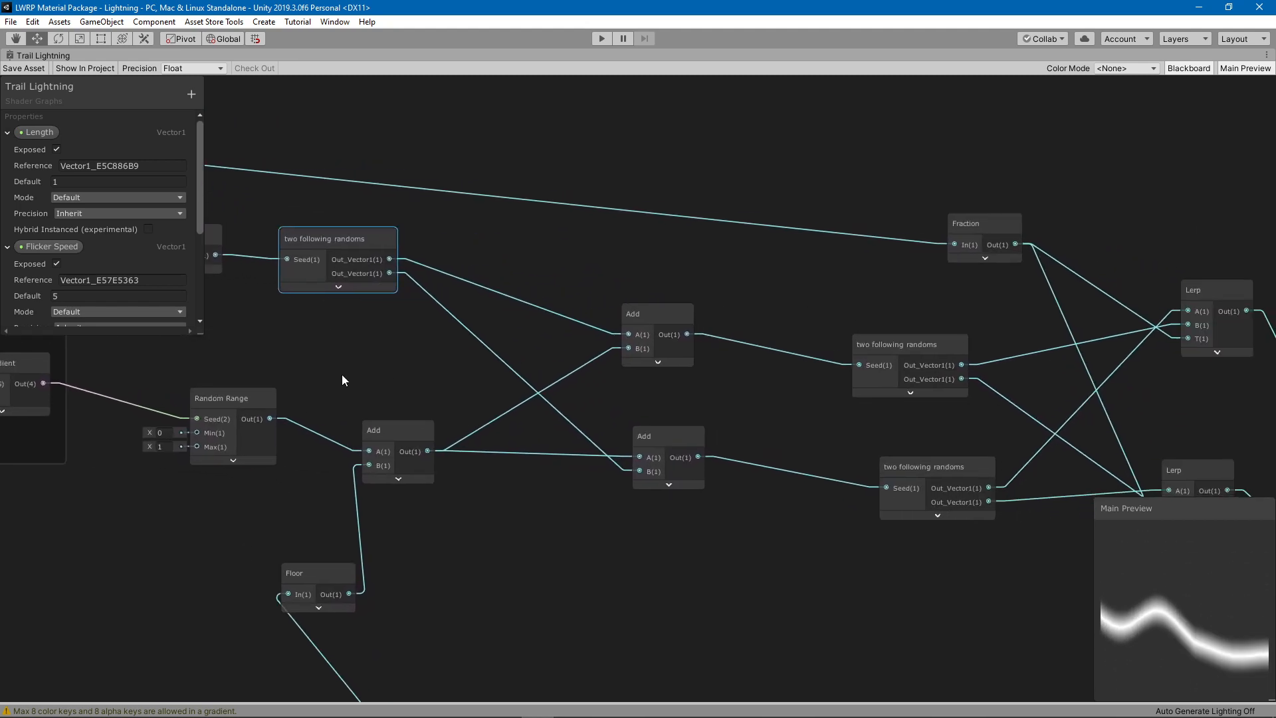
click(934, 466)
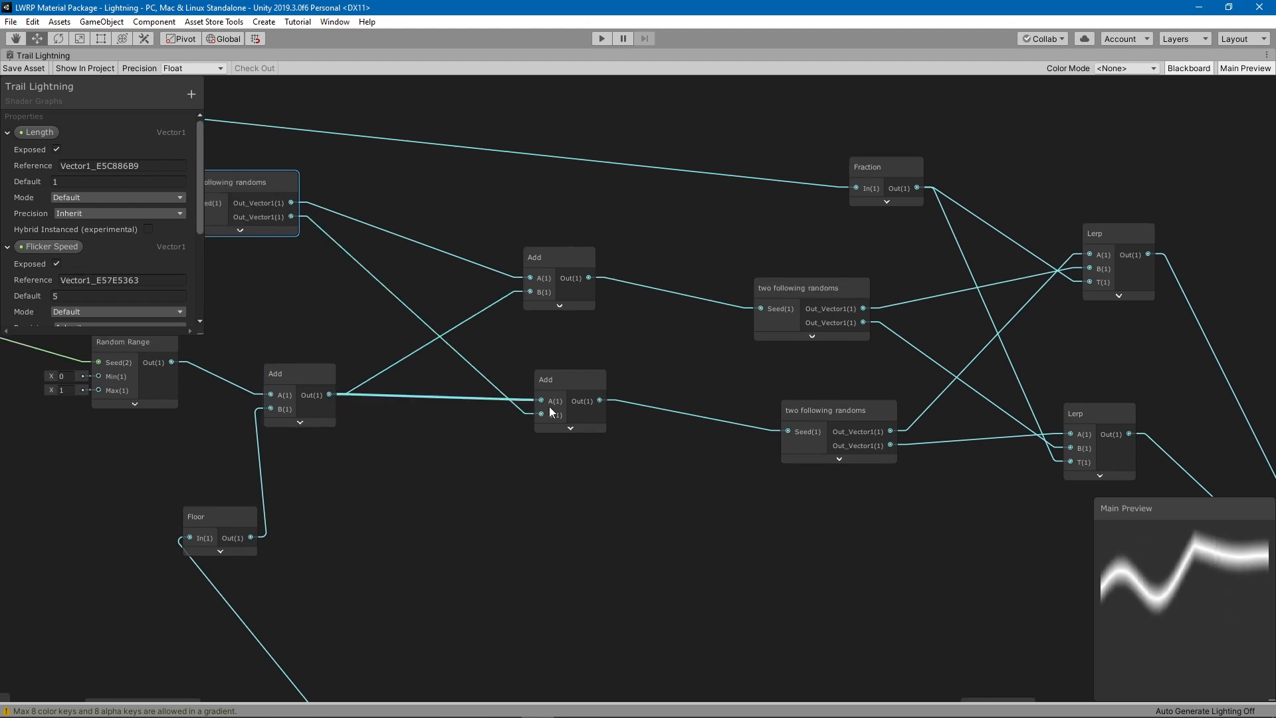
drag(553, 411, 574, 431)
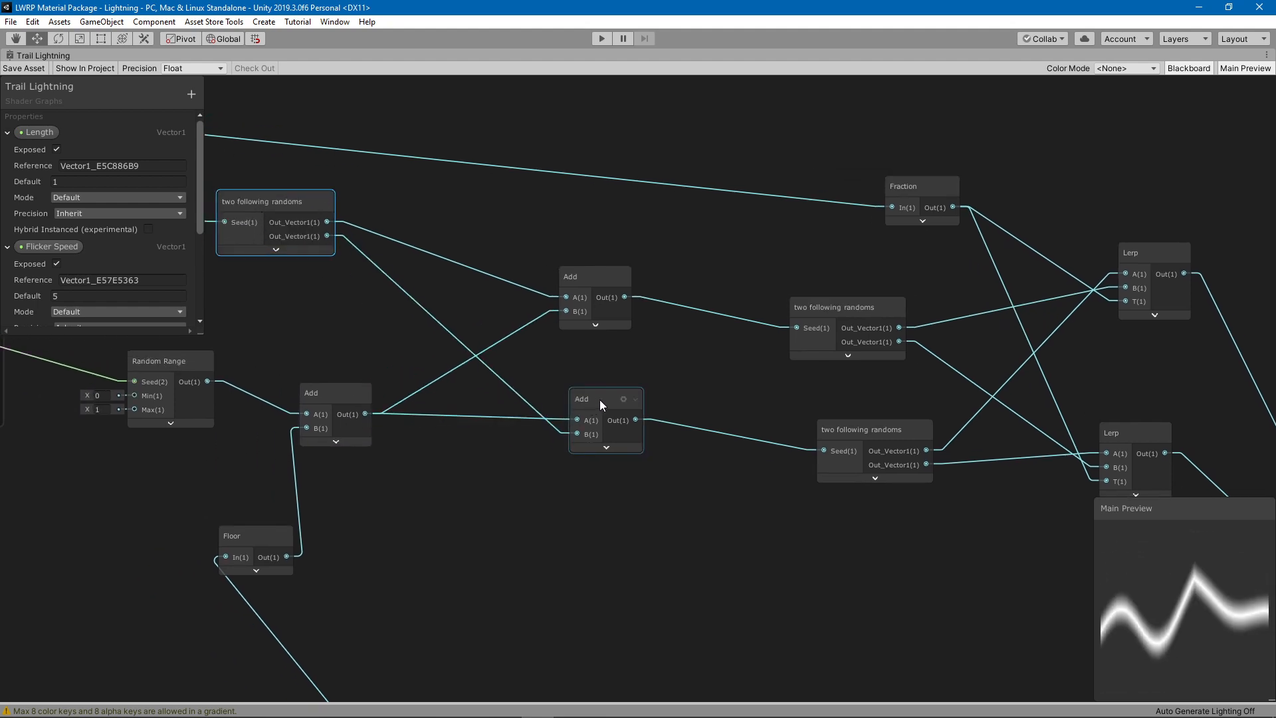
click(606, 402)
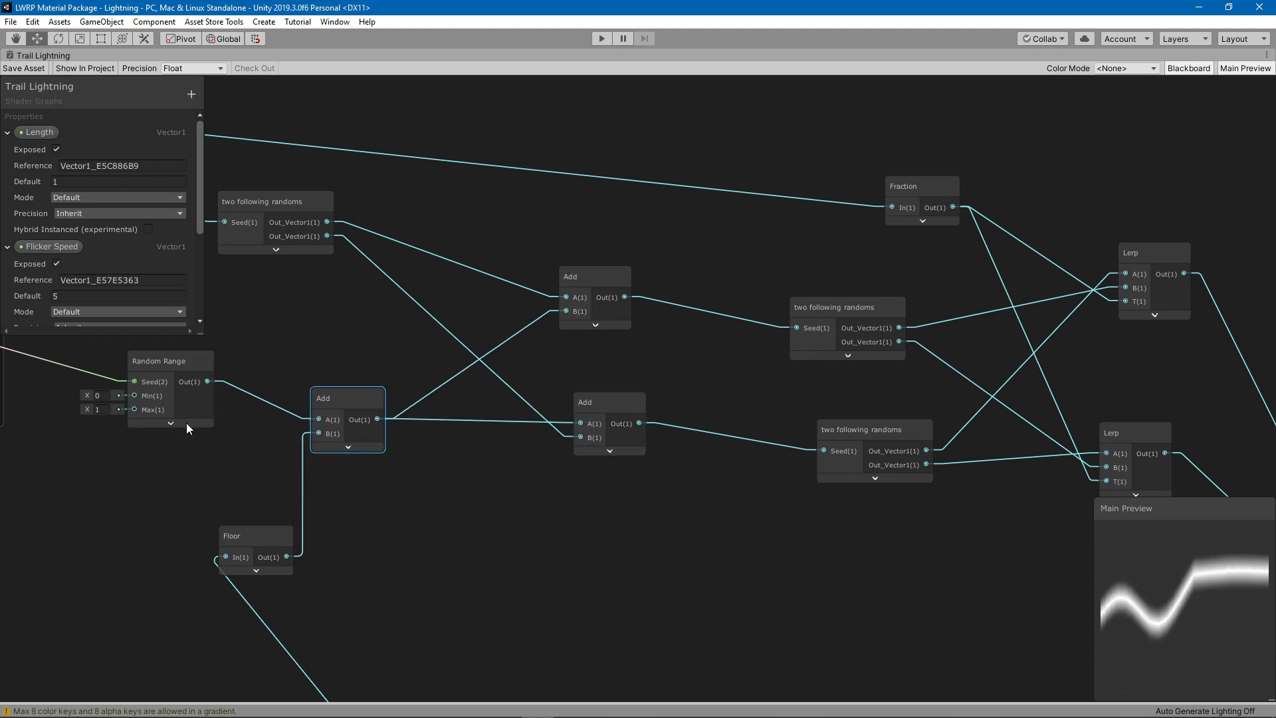
mouse_move(670, 454)
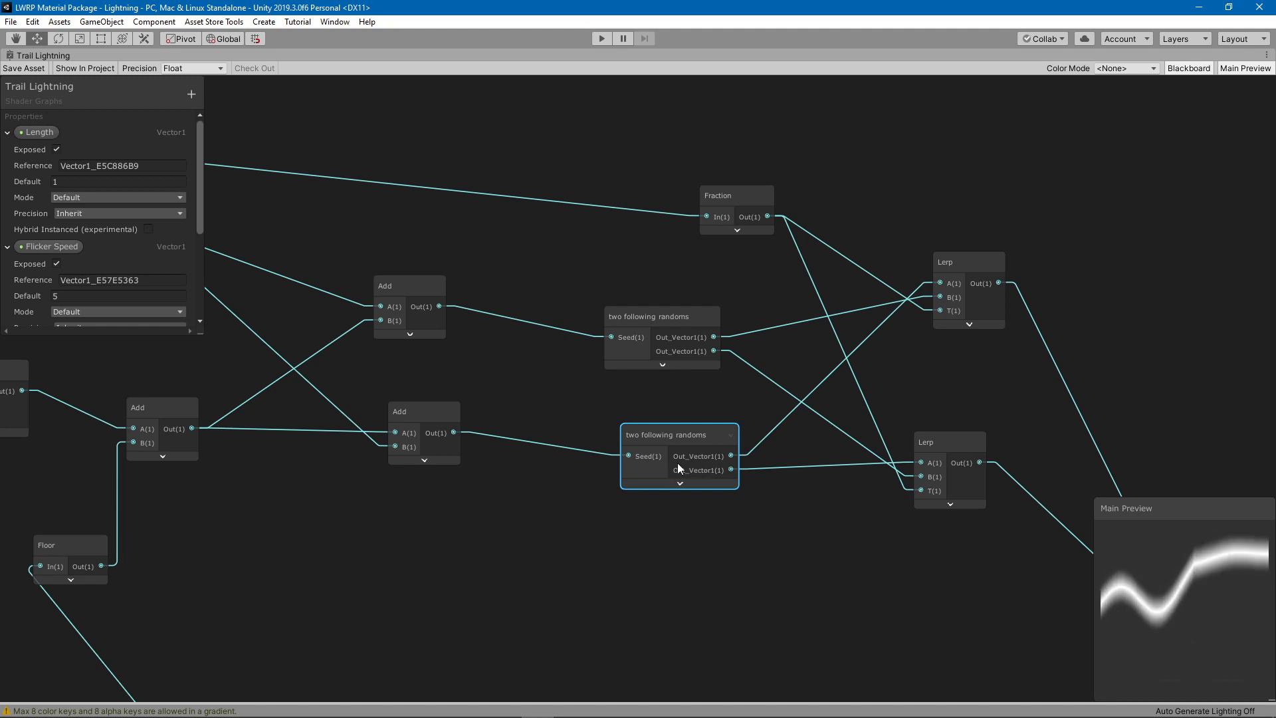
mouse_move(1097, 620)
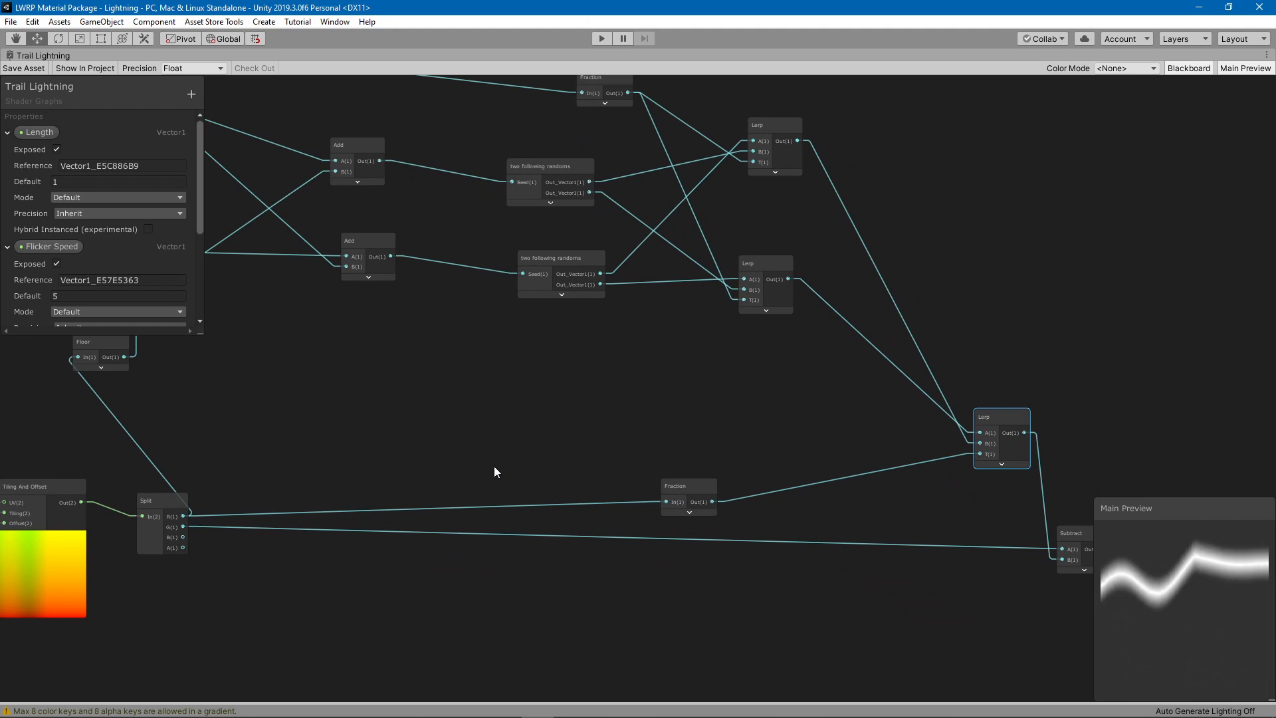
- Reveal the Subtract node's preview alongside the Absolute and Sample Gradient previews
click(160, 500)
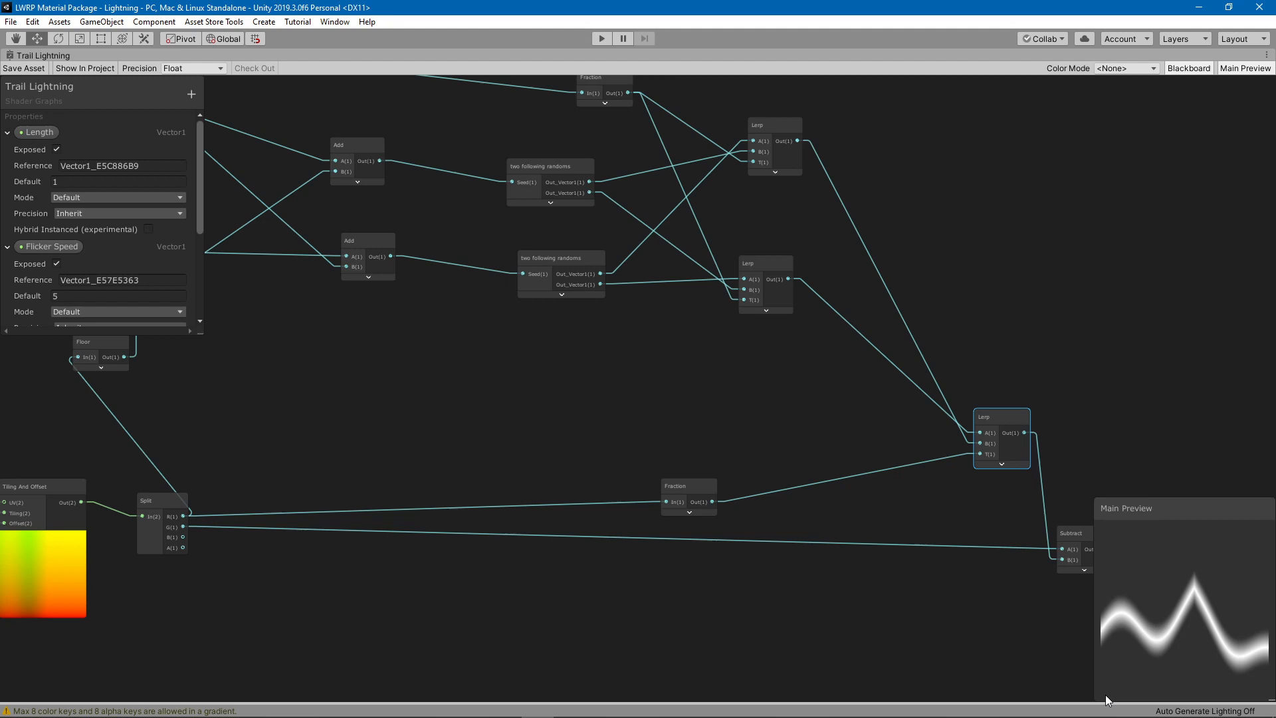
mouse_move(1101, 679)
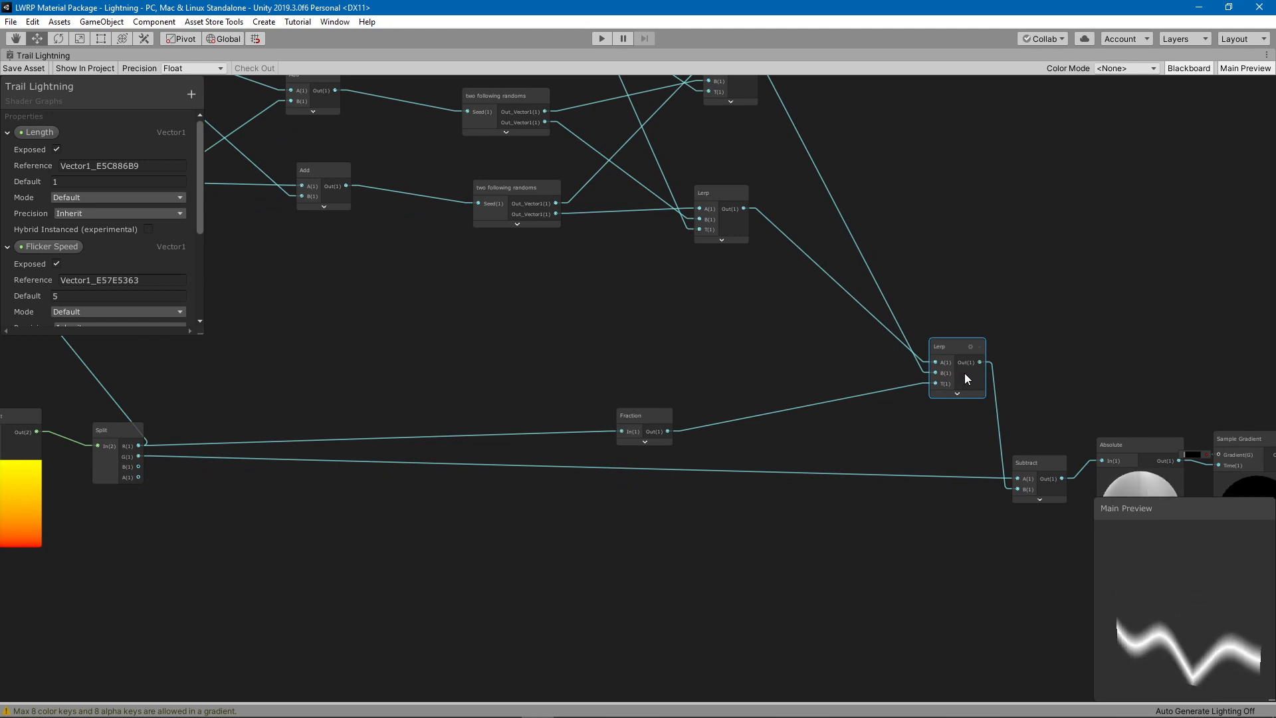
click(117, 430)
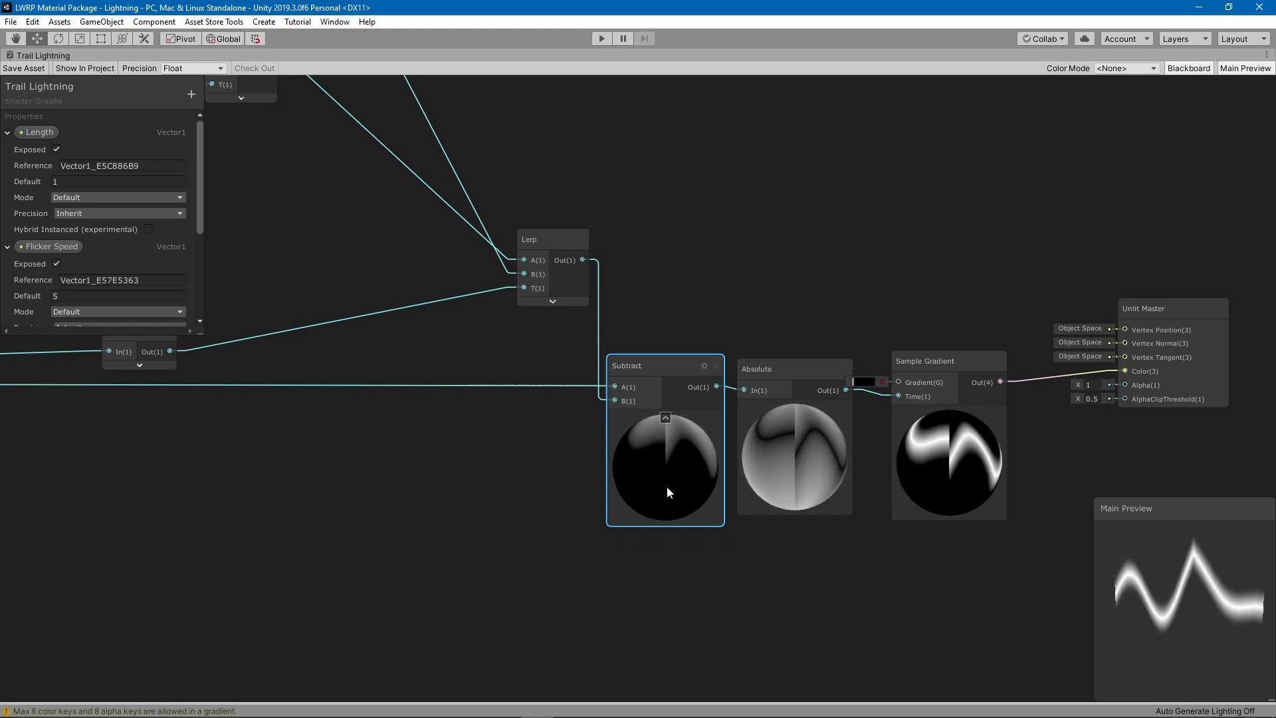
- Hide the Subtract preview and bring up the Sample Gradient's lightning gradient for editing
click(665, 417)
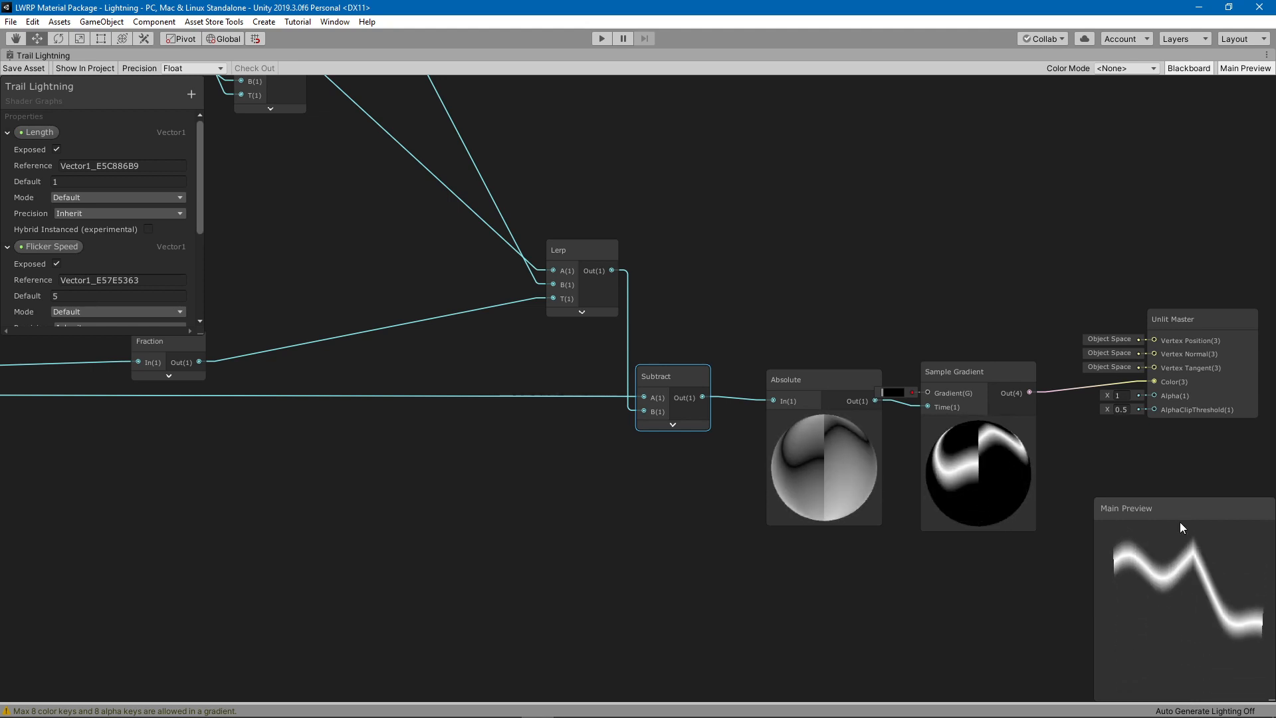
click(823, 379)
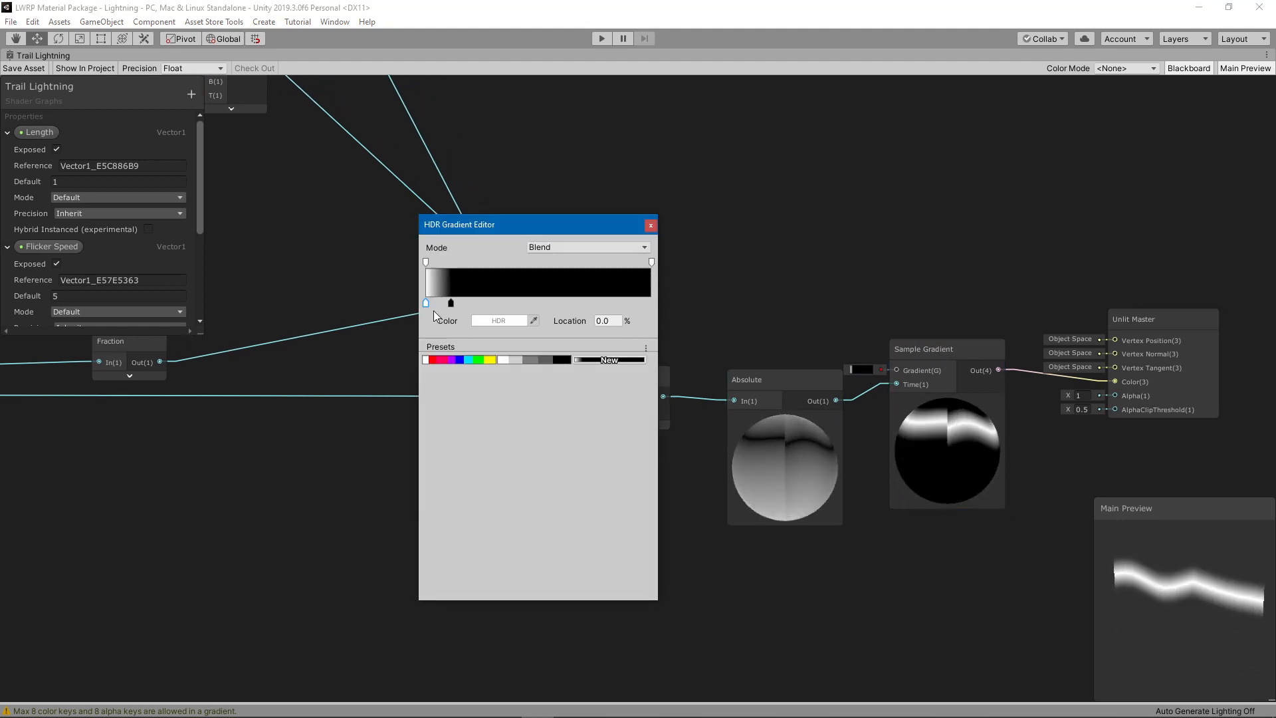
- Slide the black gradient key down to about 6% so the white fade becomes very short
drag(451, 303, 470, 303)
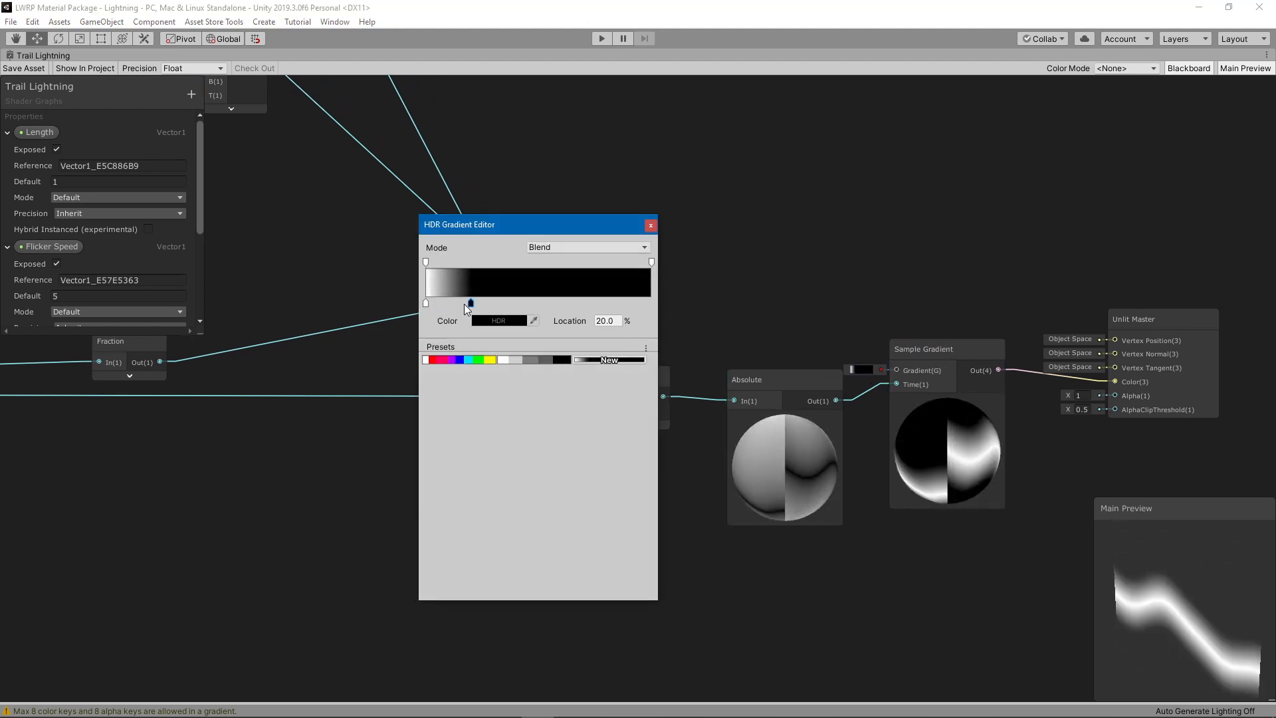
drag(469, 304, 456, 303)
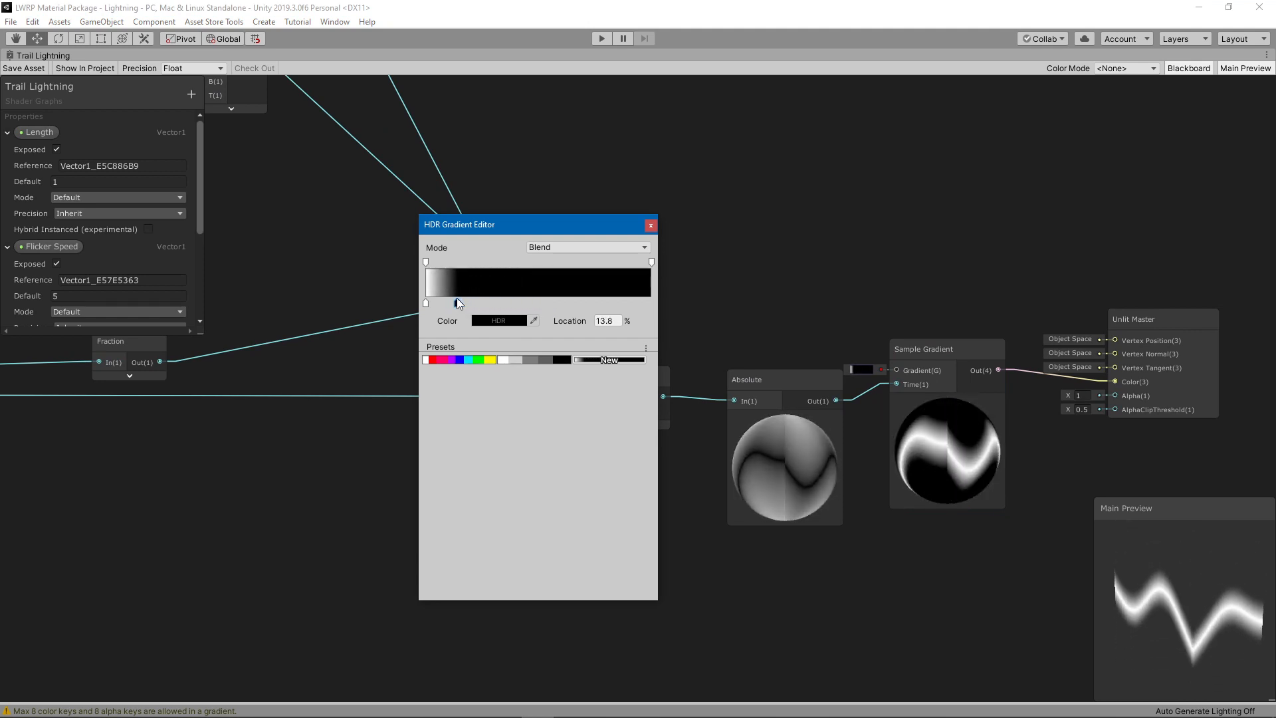
drag(457, 302, 444, 302)
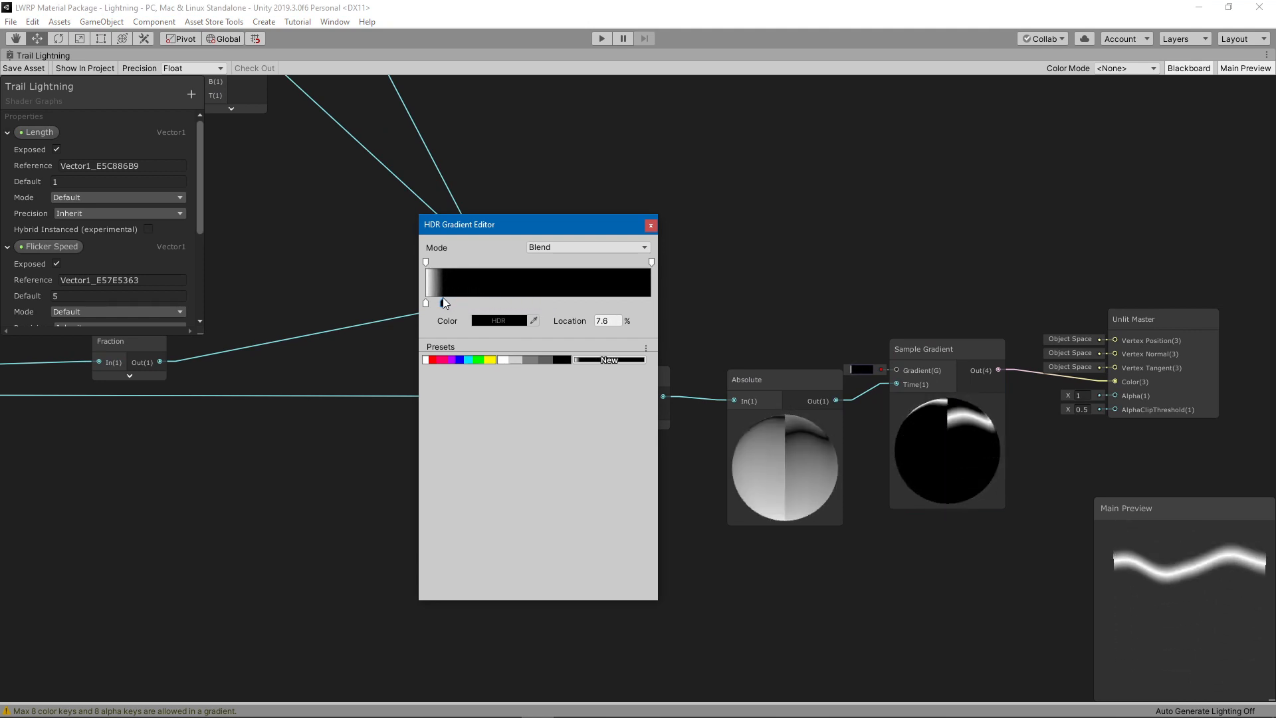
drag(443, 302, 441, 302)
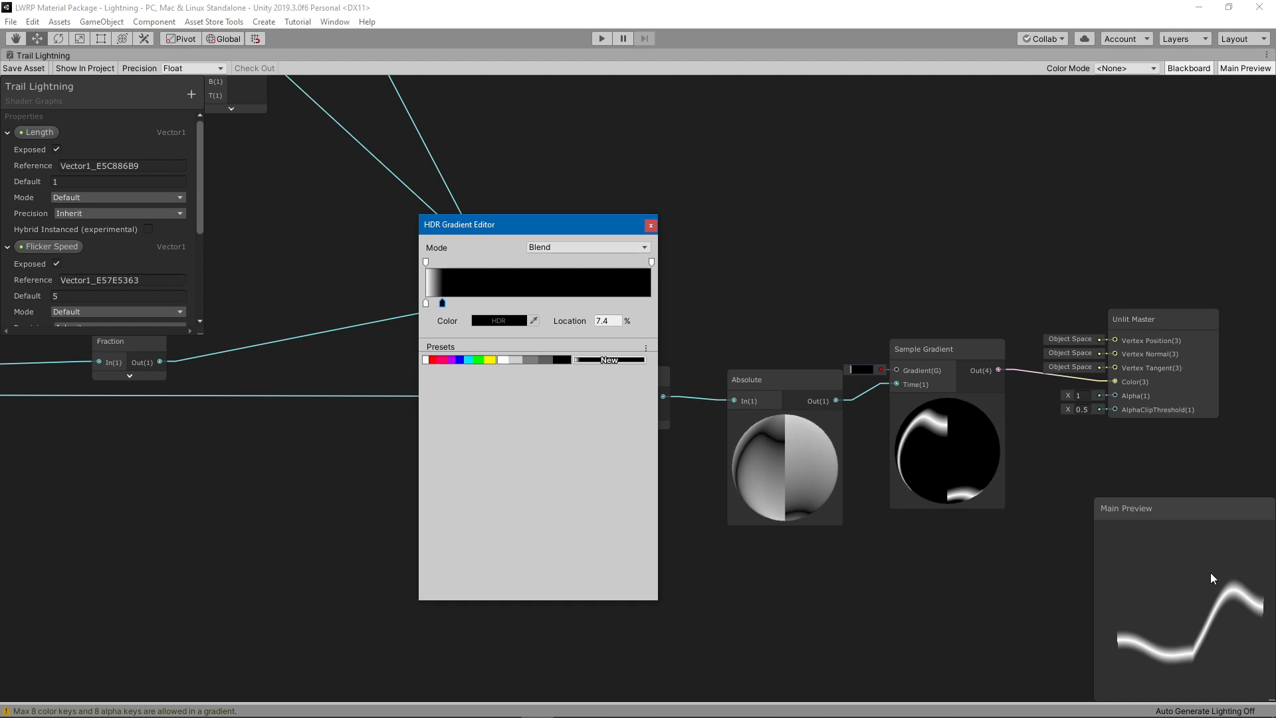
drag(442, 303, 565, 303)
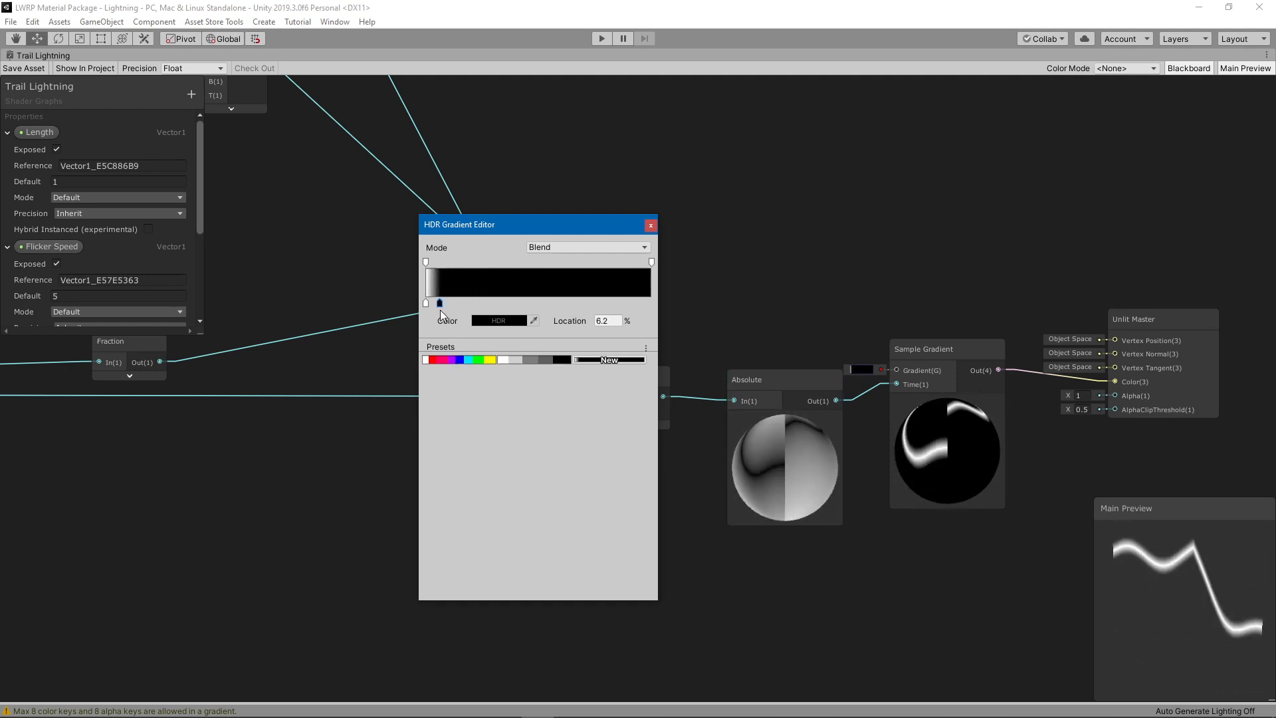
- Review the blending mode, keep Blend, and close the gradient editor
click(585, 248)
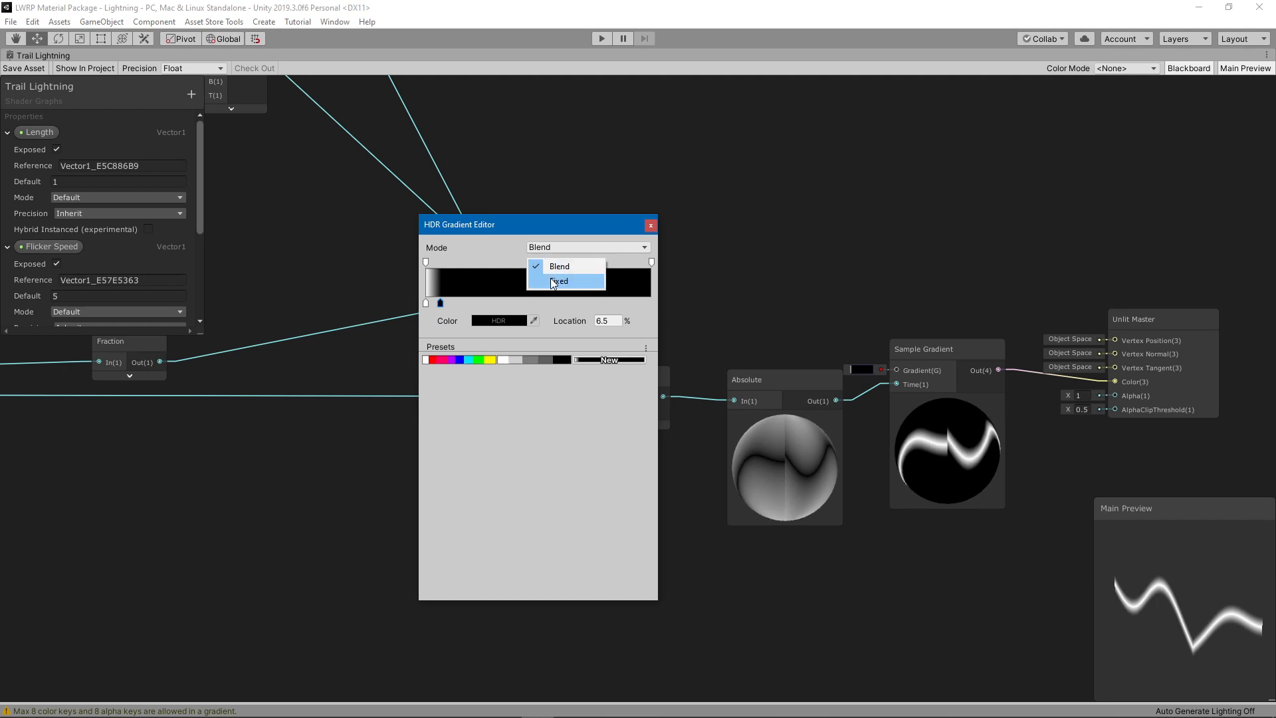
click(560, 281)
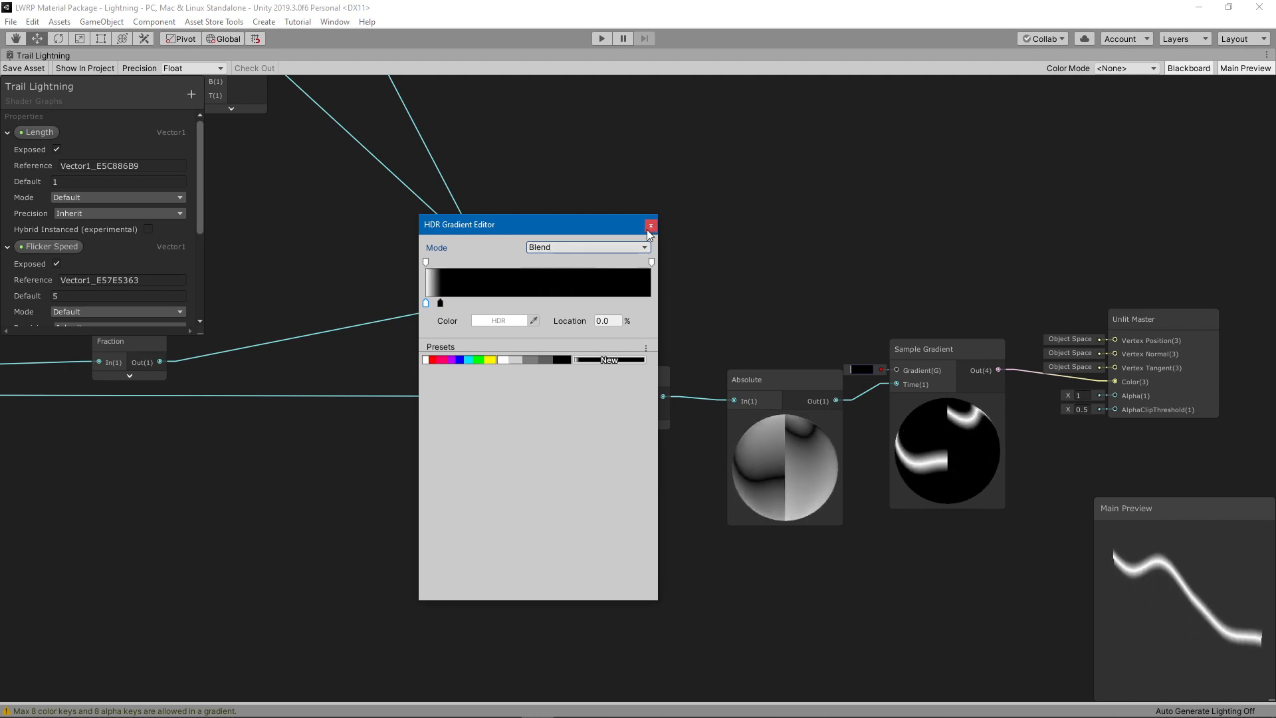
click(650, 225)
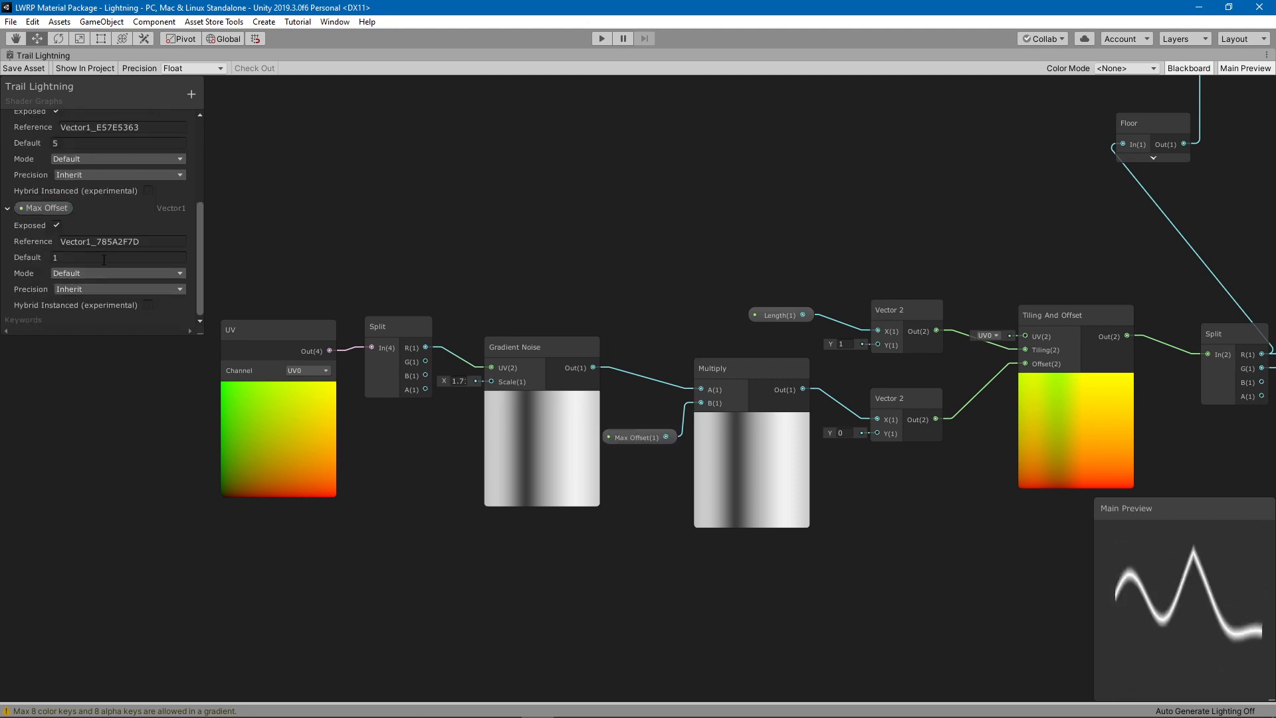
- Enter 0 and 5 as values and move on to the nodes after Tiling And Offset
text(0)
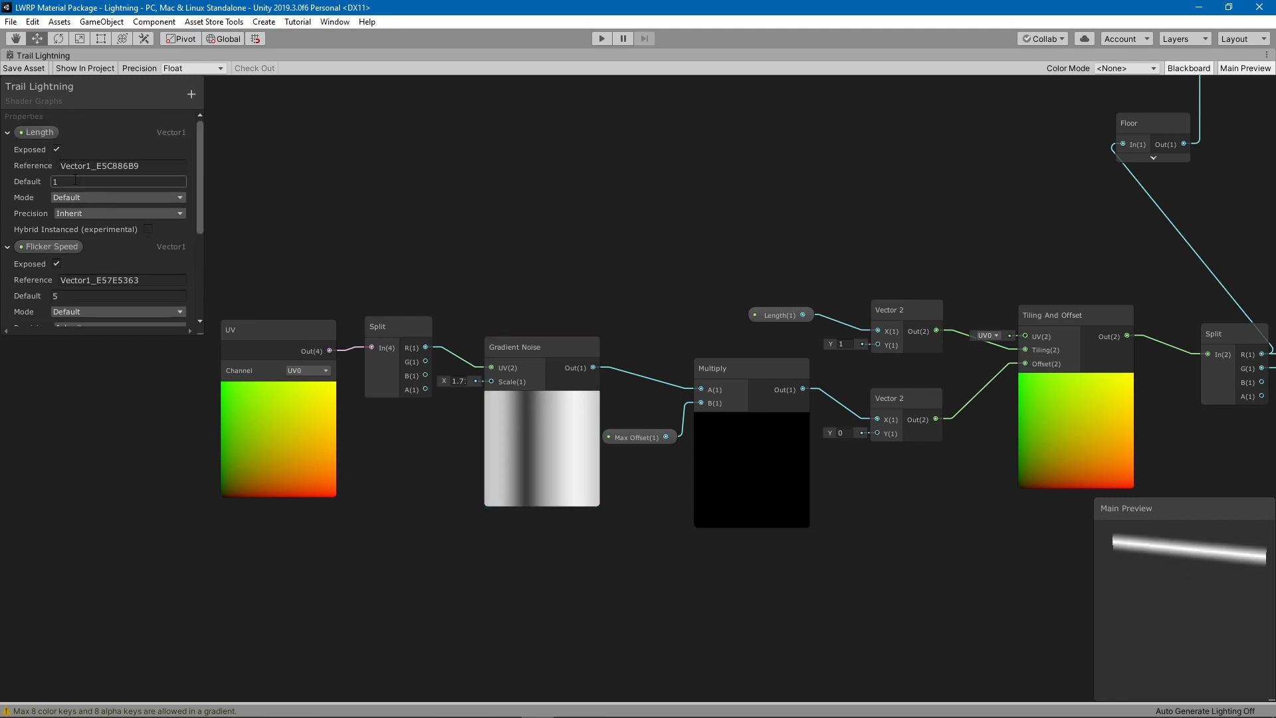
text(5)
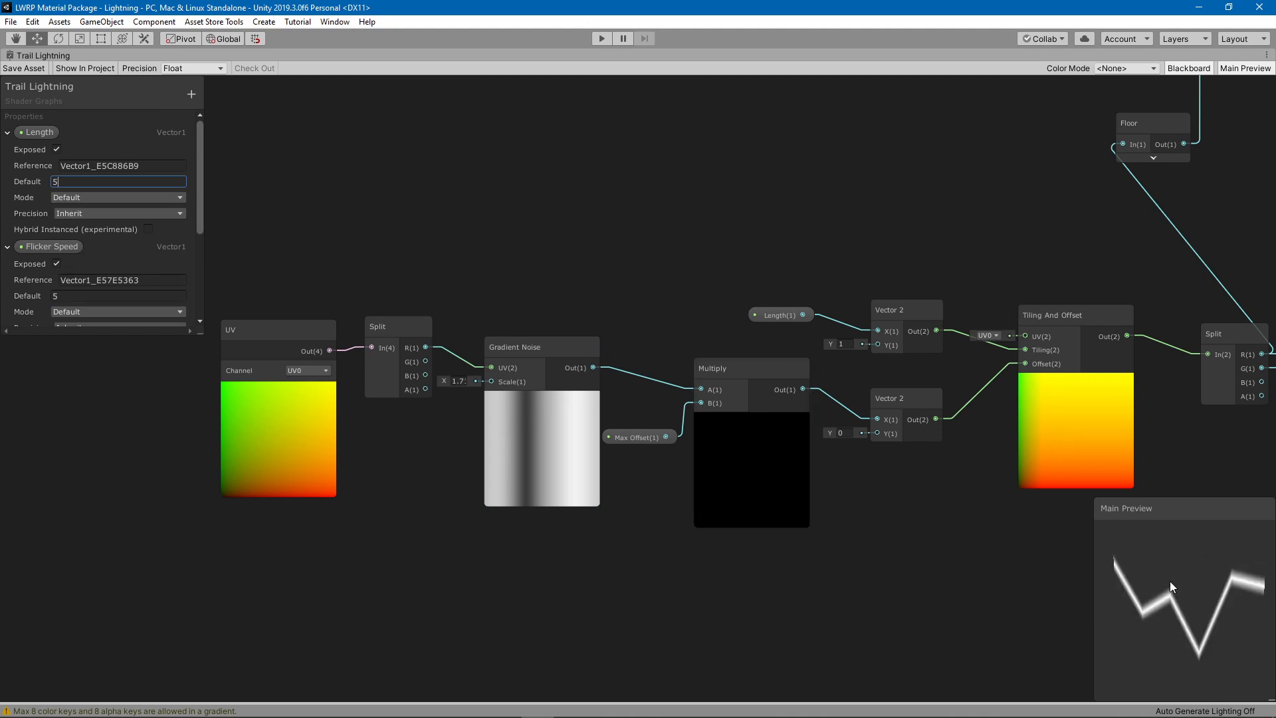
scroll(down, 3)
text(2)
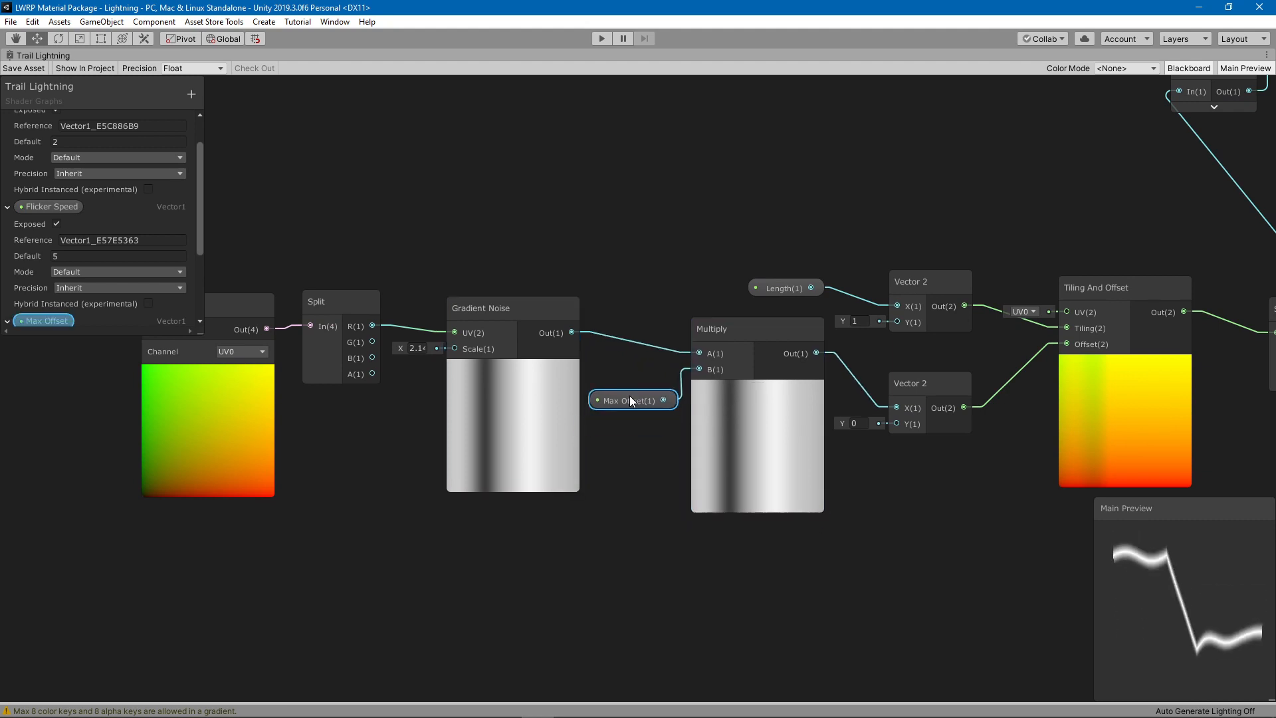
drag(632, 400, 631, 382)
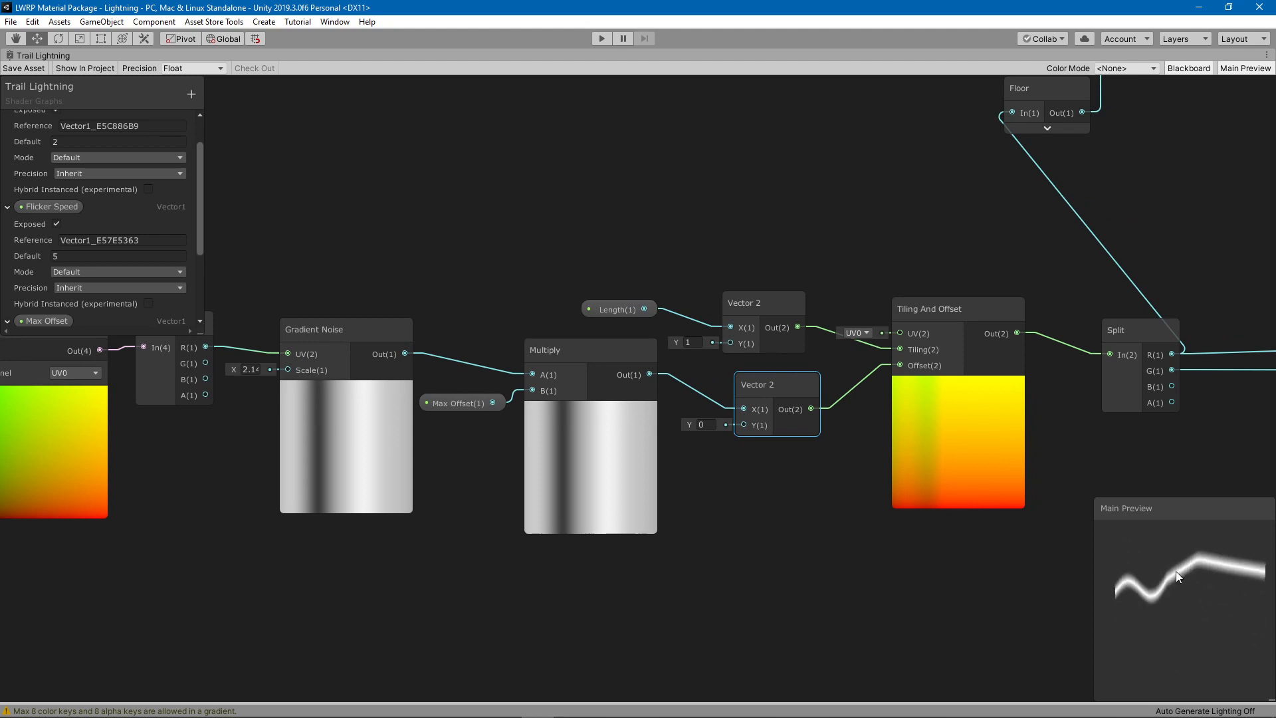
click(947, 448)
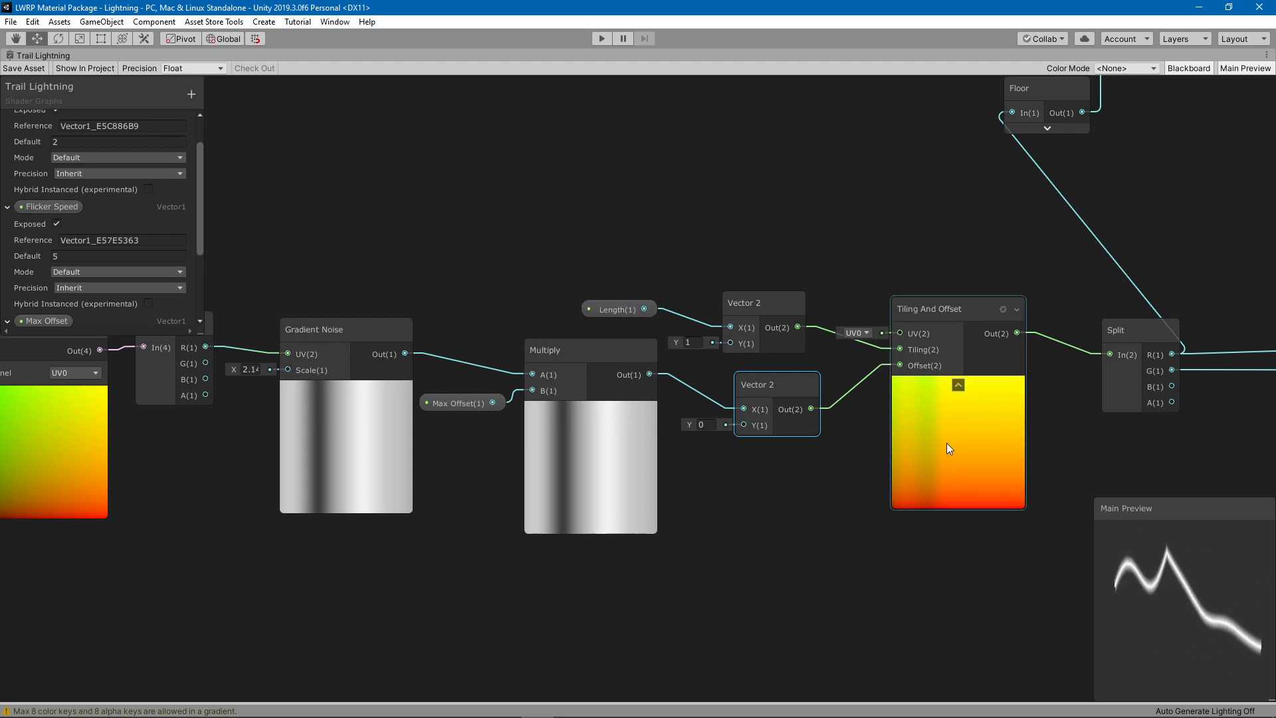